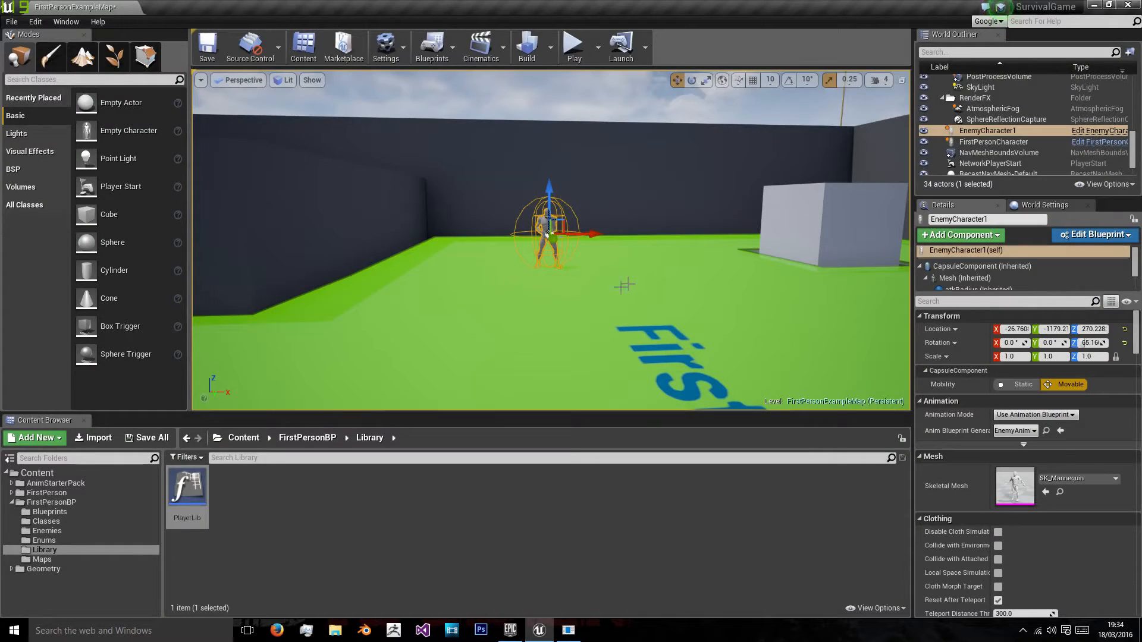
Step: Browse the Content Browser up from FirstPersonBP into the Library folder
left_click(307, 437)
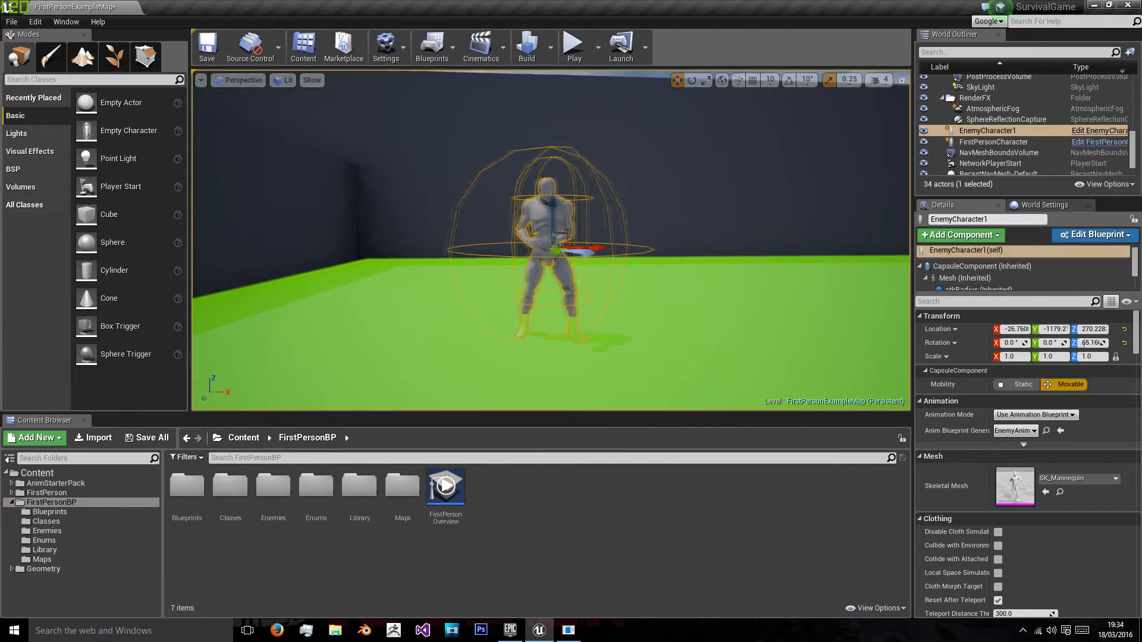
mouse_move(359, 484)
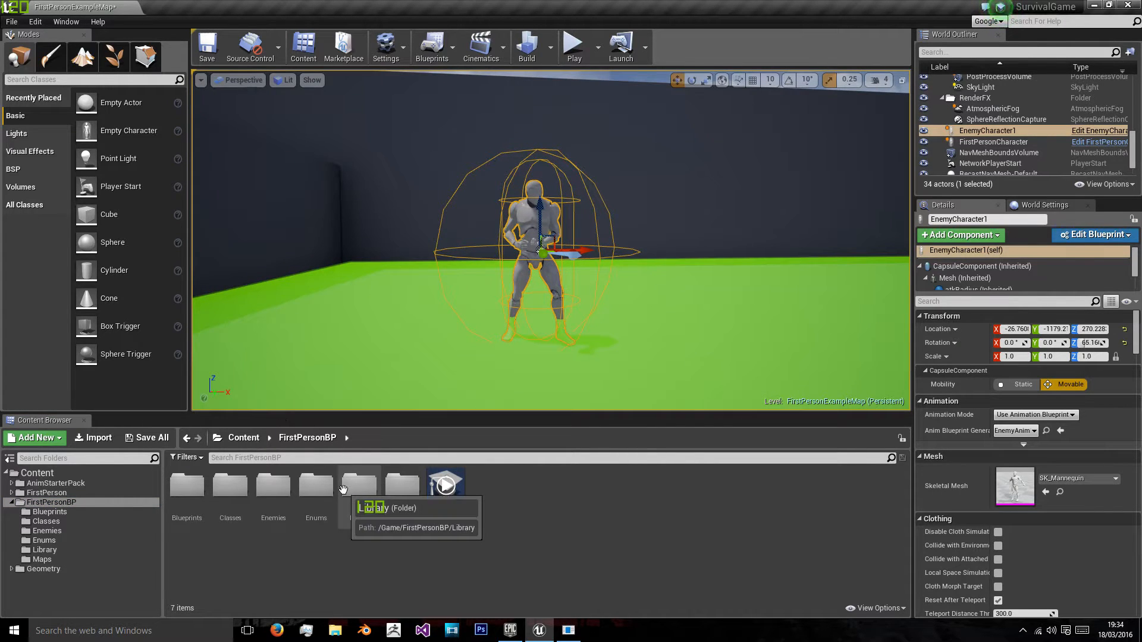
left_click(358, 486)
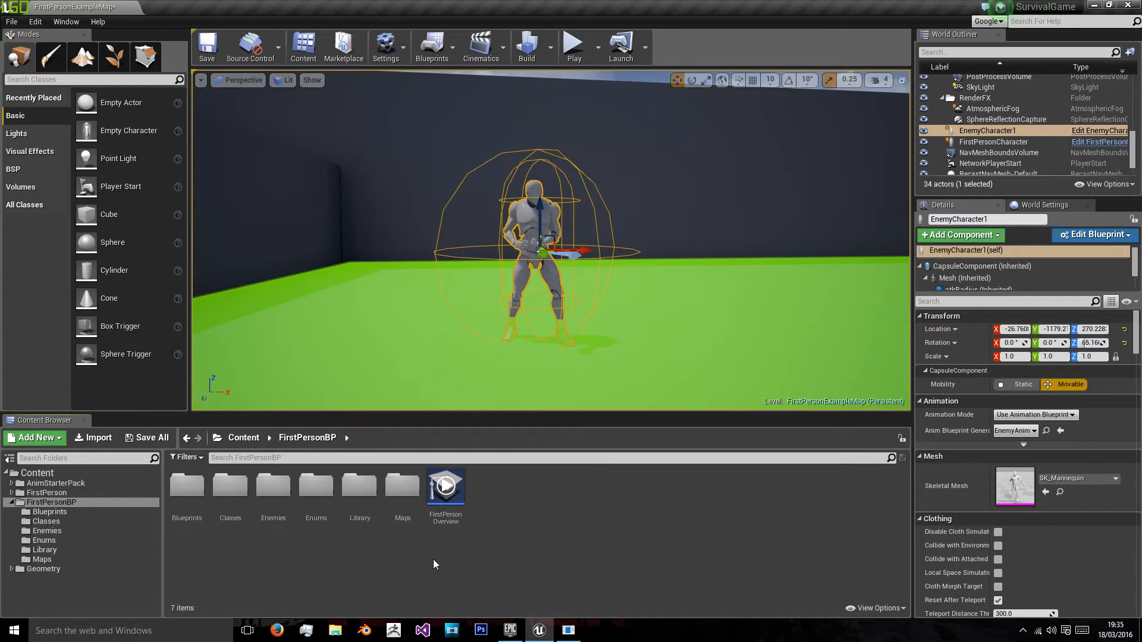
left_click(358, 486)
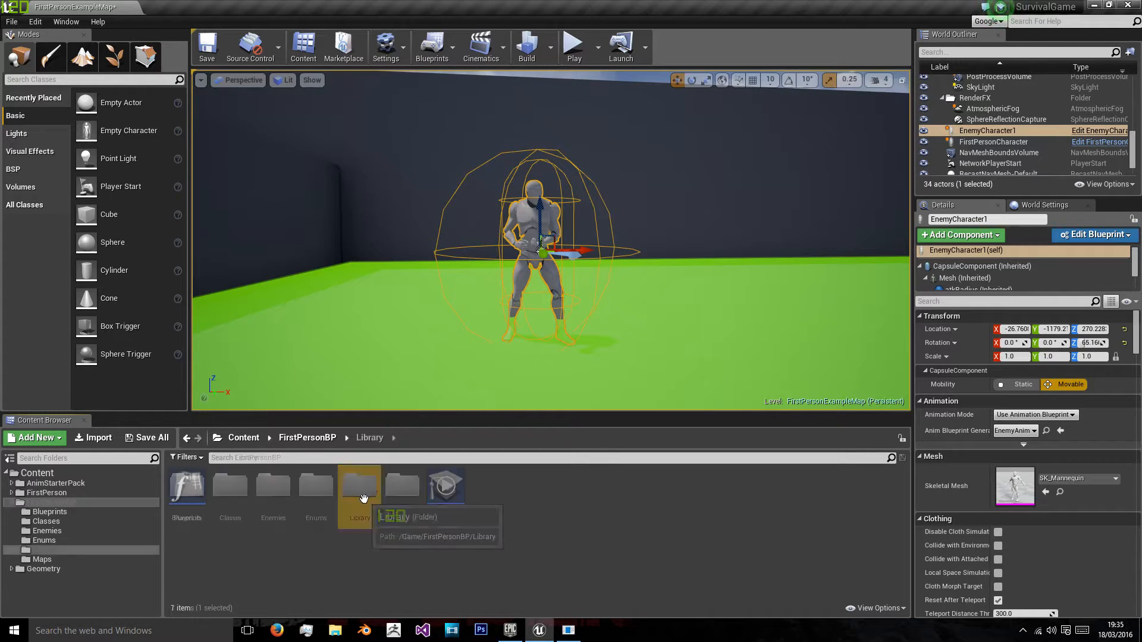
double_click(357, 484)
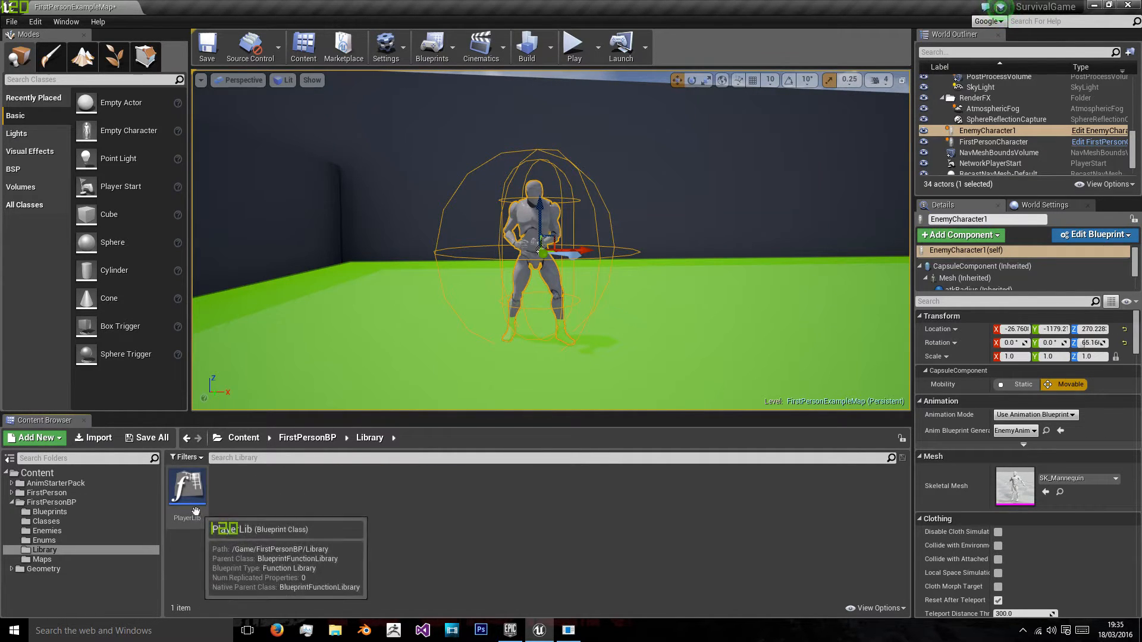
Step: Open PlayerLib's DamagePlayer graph and browse actions for the As First Person Character pin
double_click(186, 486)
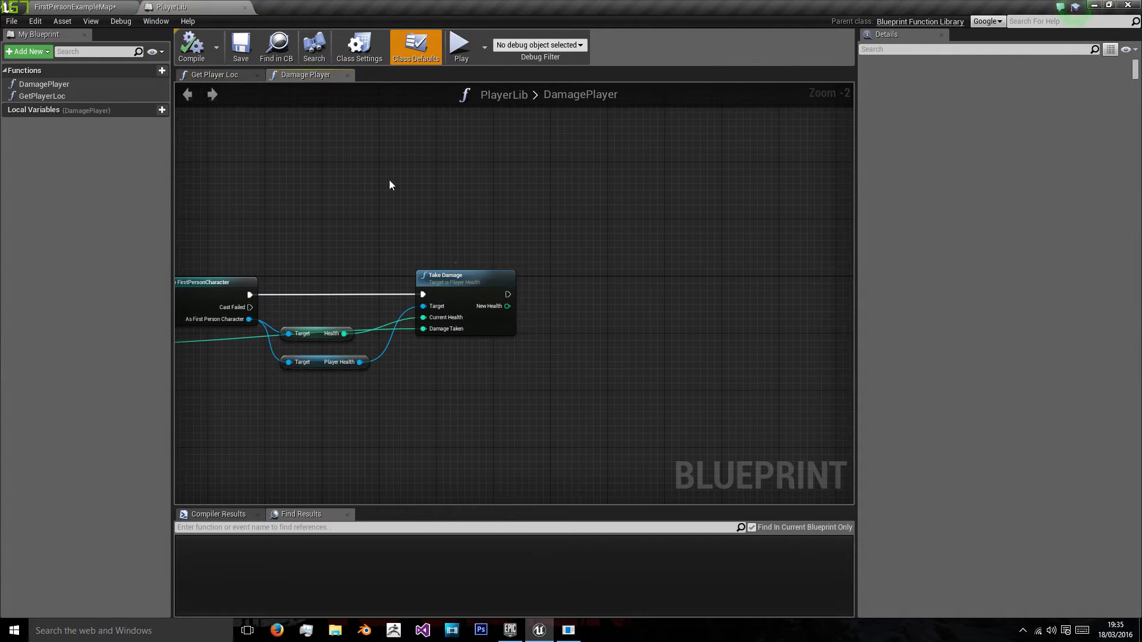
mouse_move(523, 270)
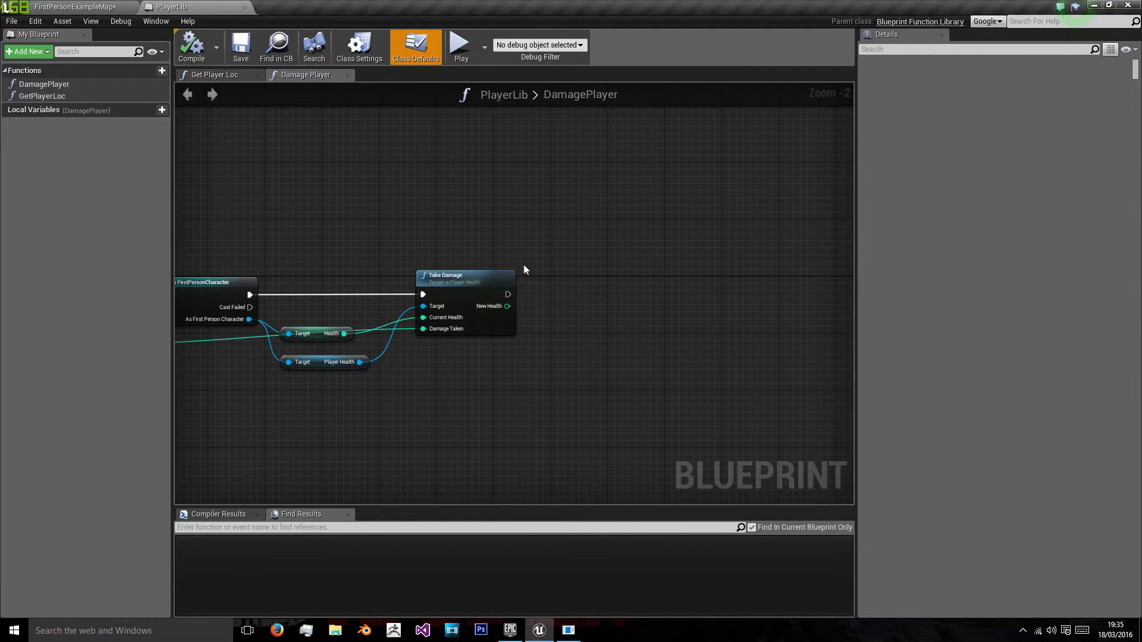
scroll("up", 3)
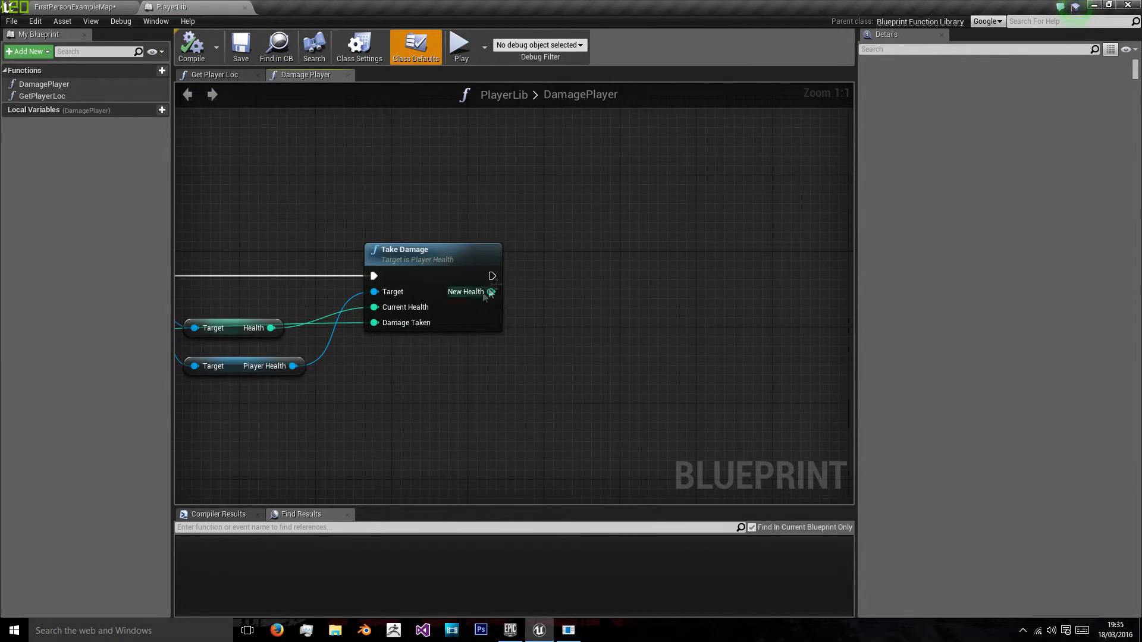
mouse_move(426, 357)
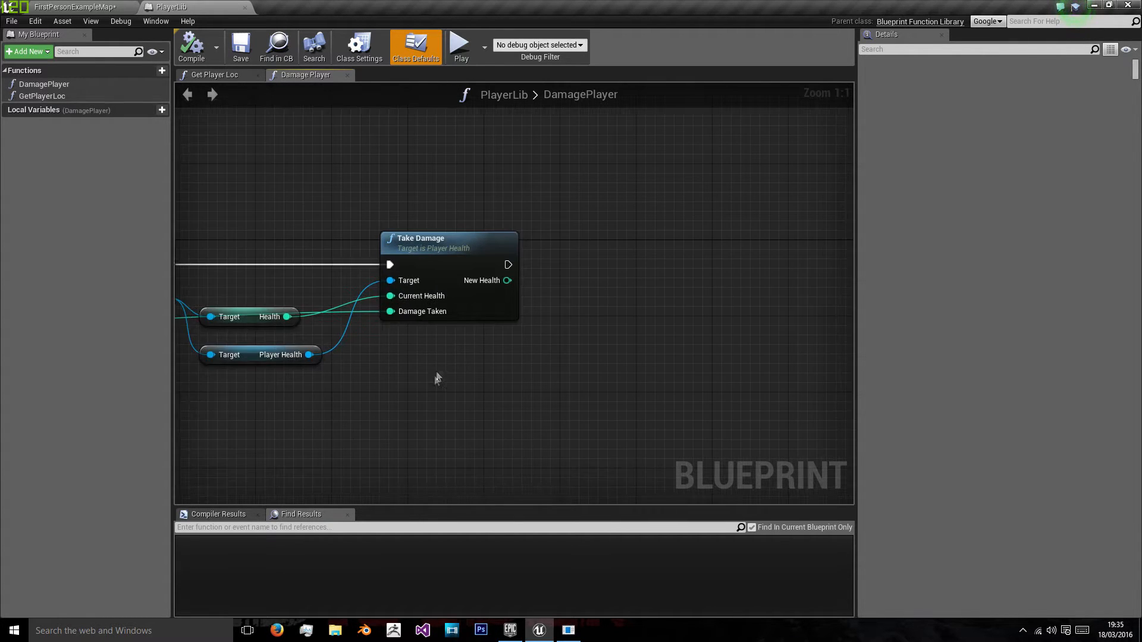
left_click(269, 316)
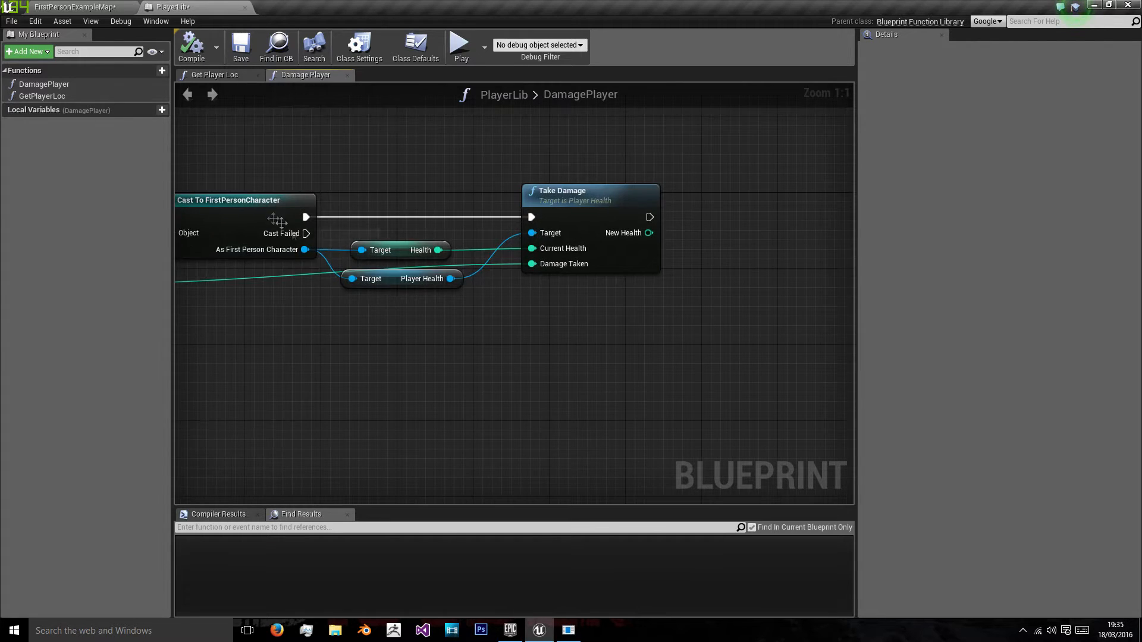
scroll("down", 3)
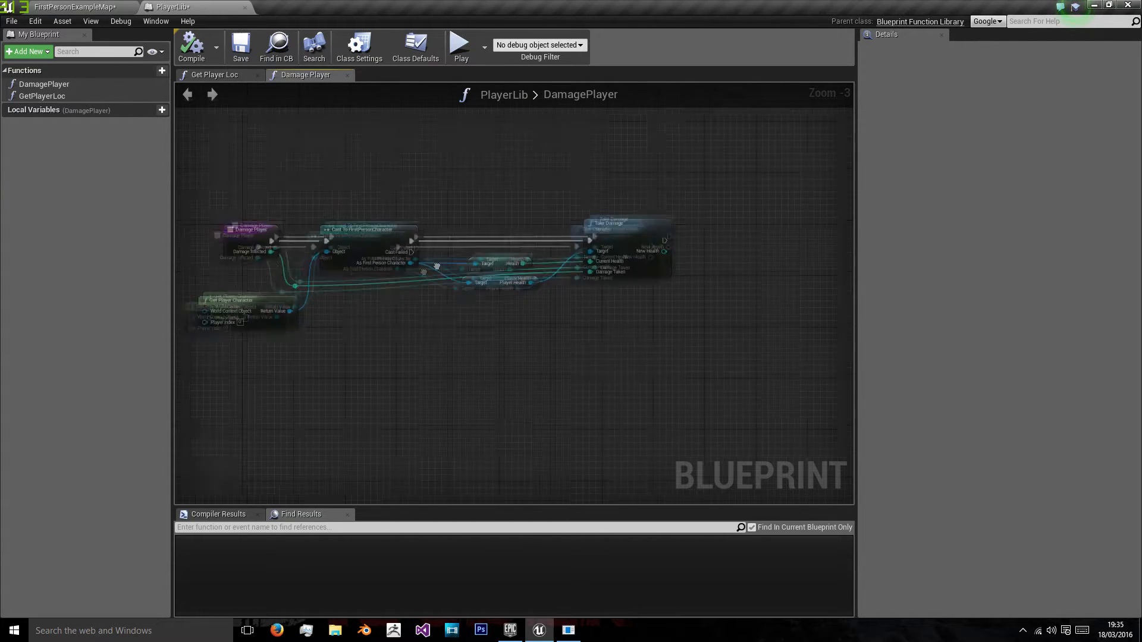
scroll("up", 3)
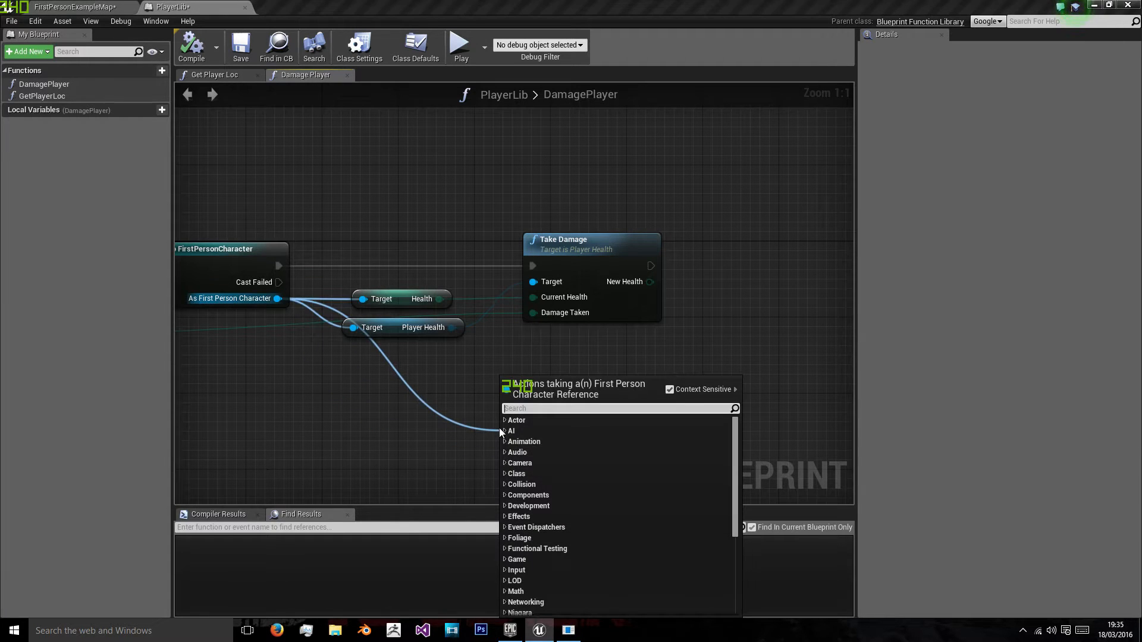
Step: Add a Set Health node fed by Take Damage's New Health output
type("set")
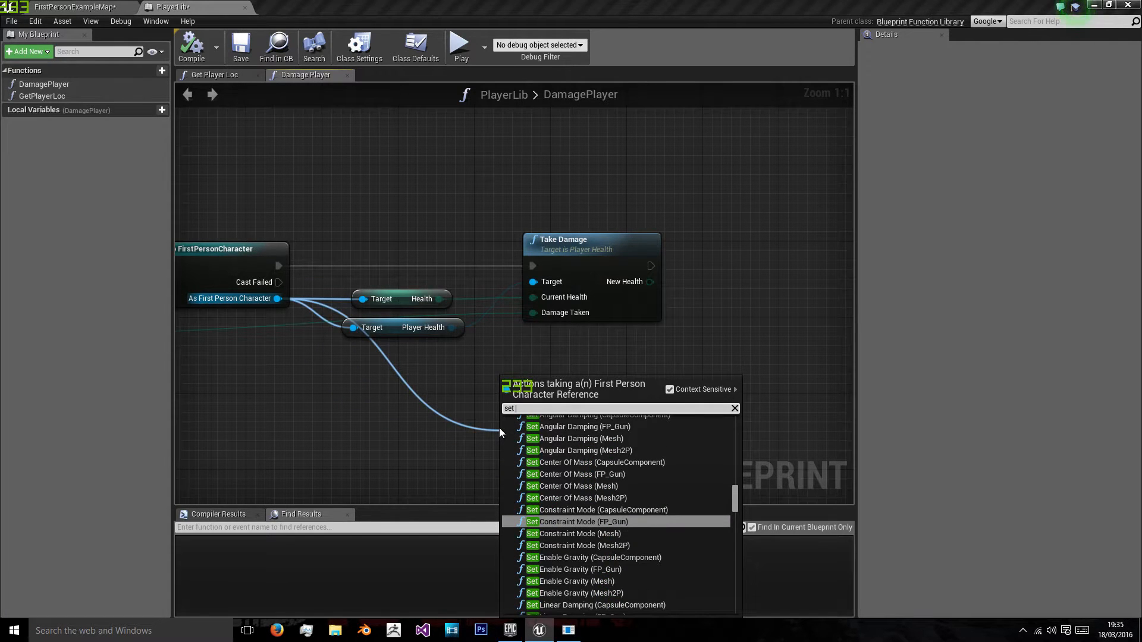
type("health")
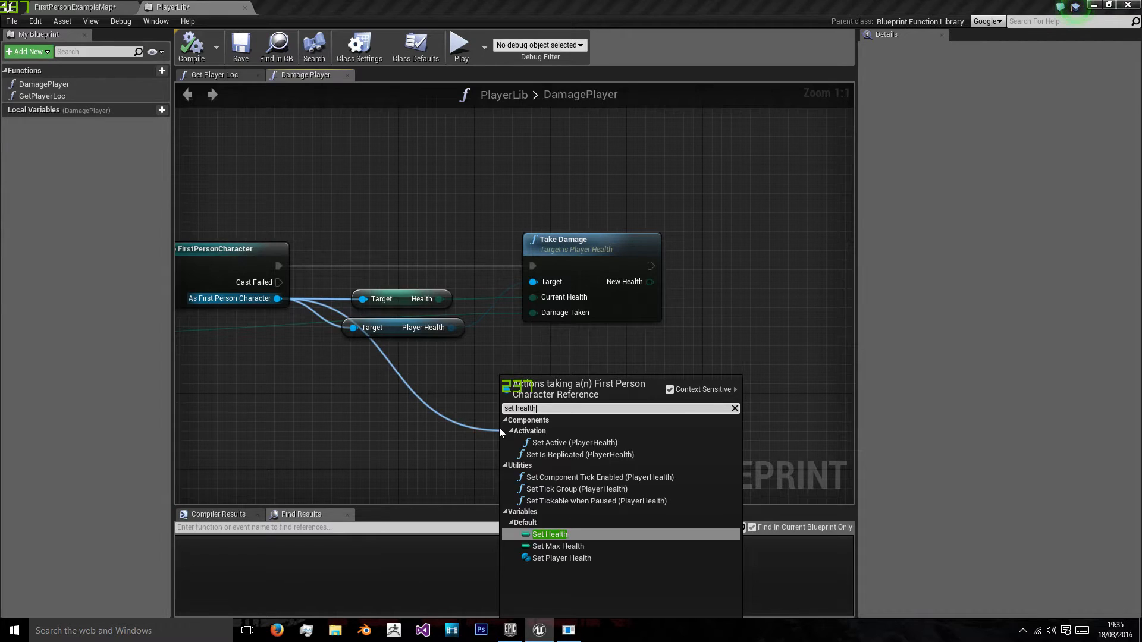
left_click(549, 534)
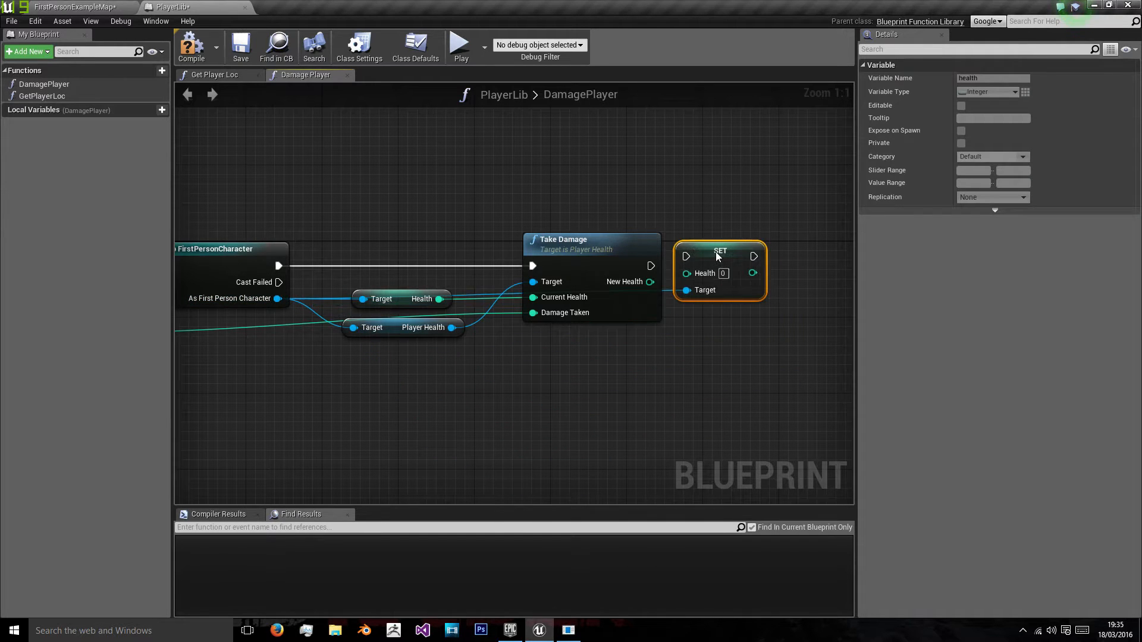
mouse_move(681, 273)
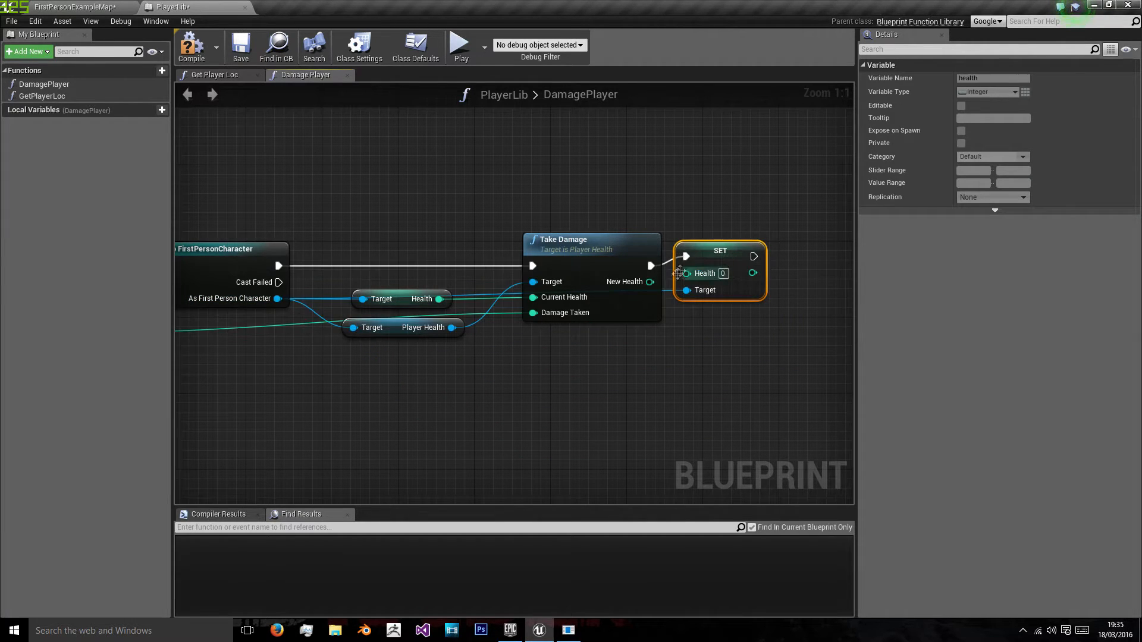
left_click(437, 400)
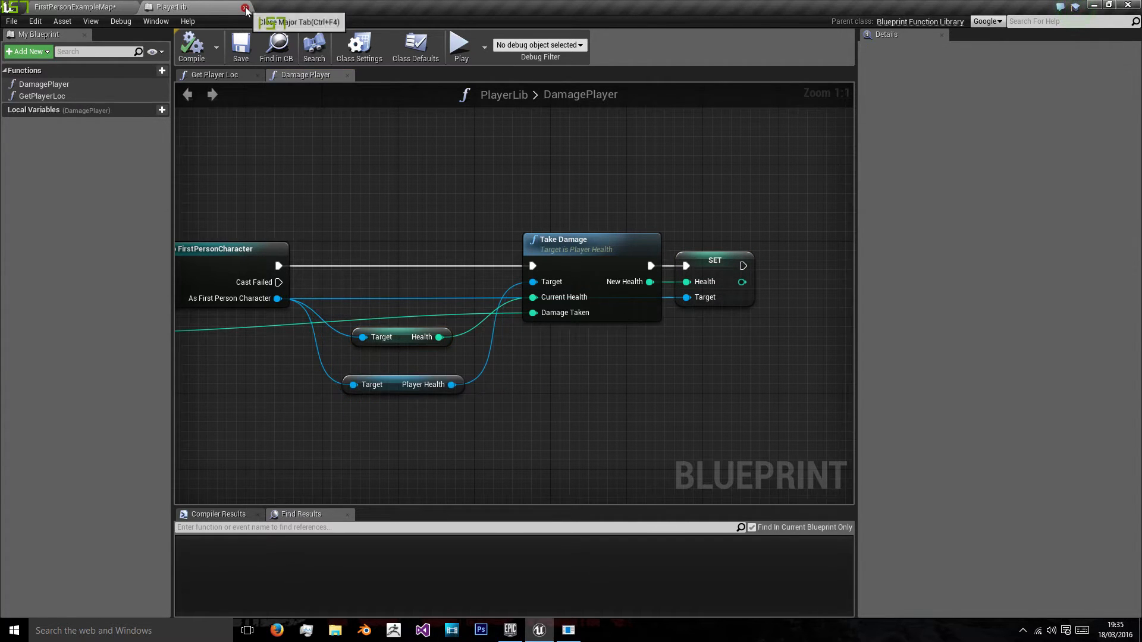
Step: Close the PlayerLib tab and open EnemyAttack from FirstPersonBP > Enemies
left_click(246, 12)
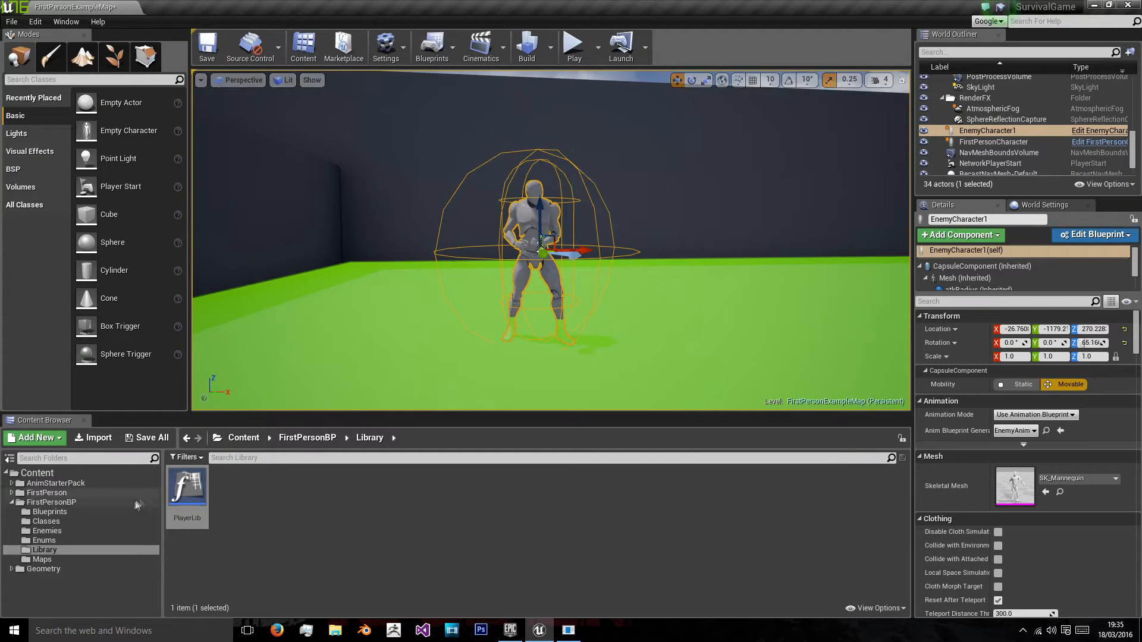
left_click(46, 520)
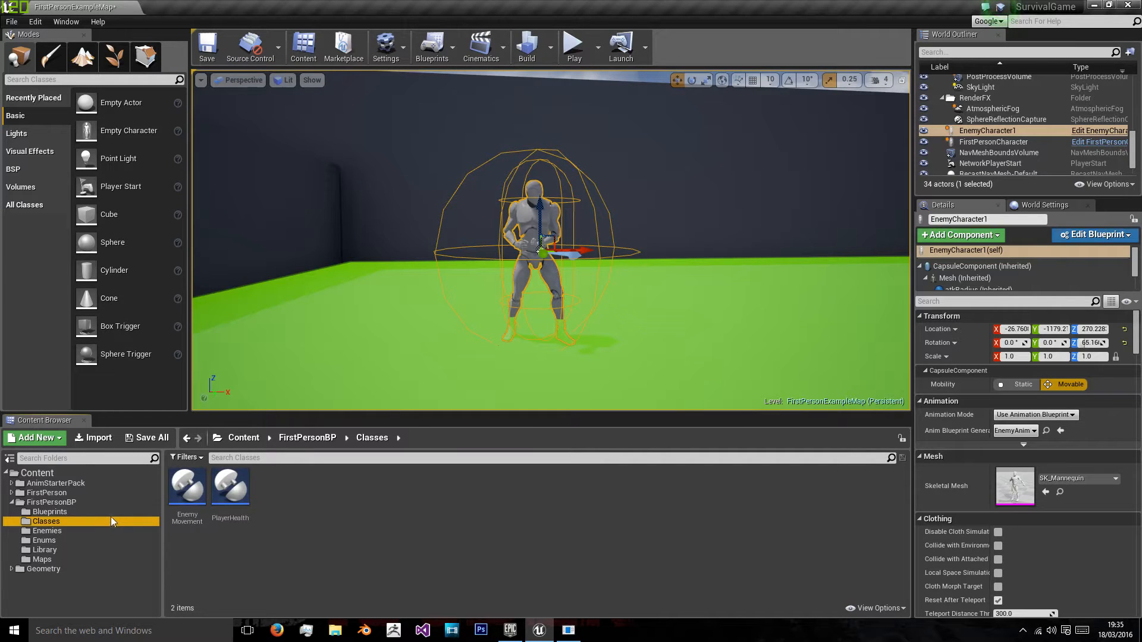
left_click(46, 529)
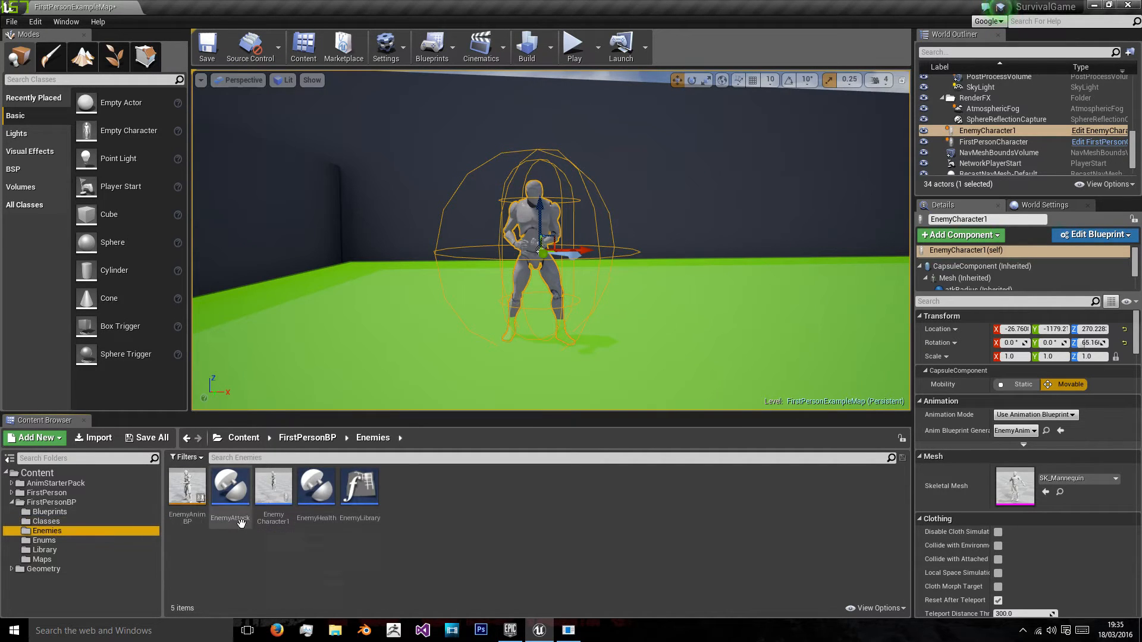
double_click(229, 486)
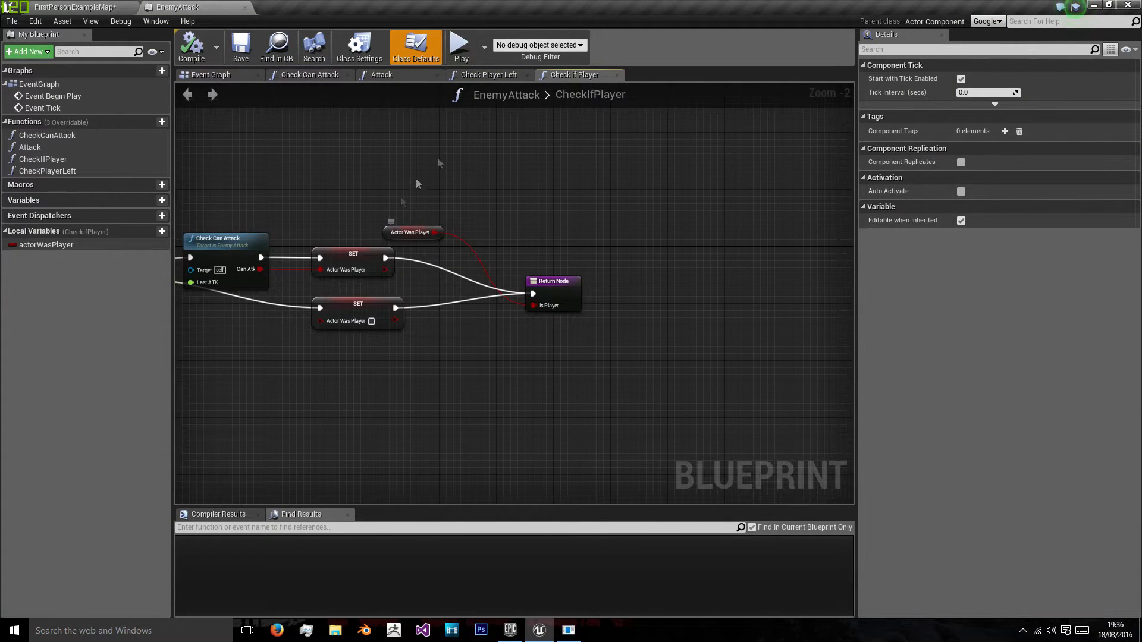
left_click(311, 75)
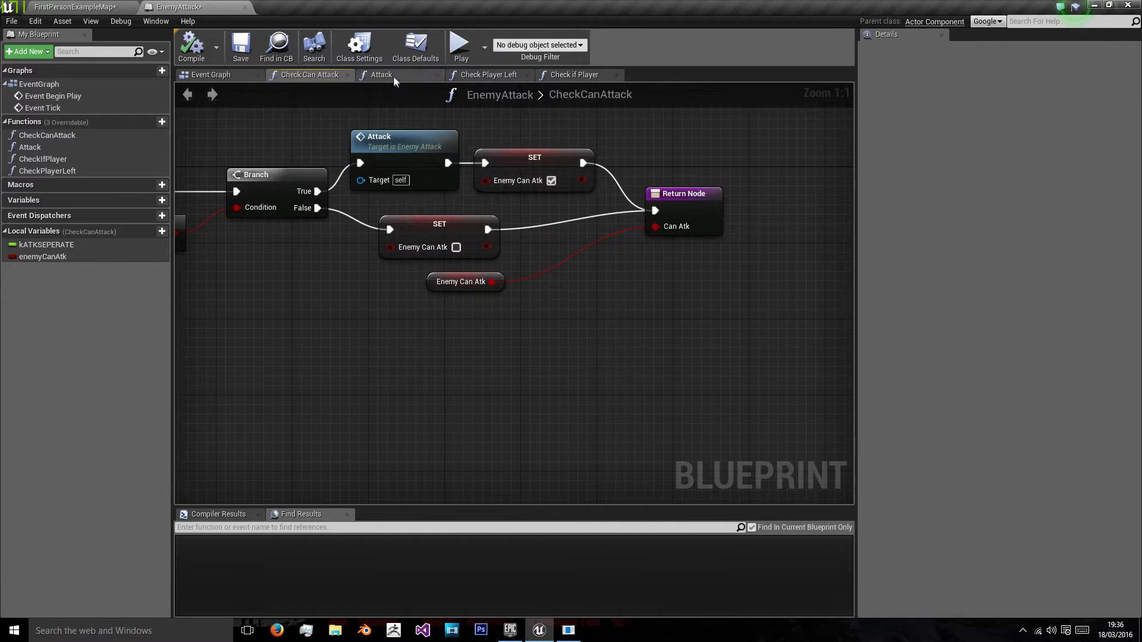
left_click(575, 75)
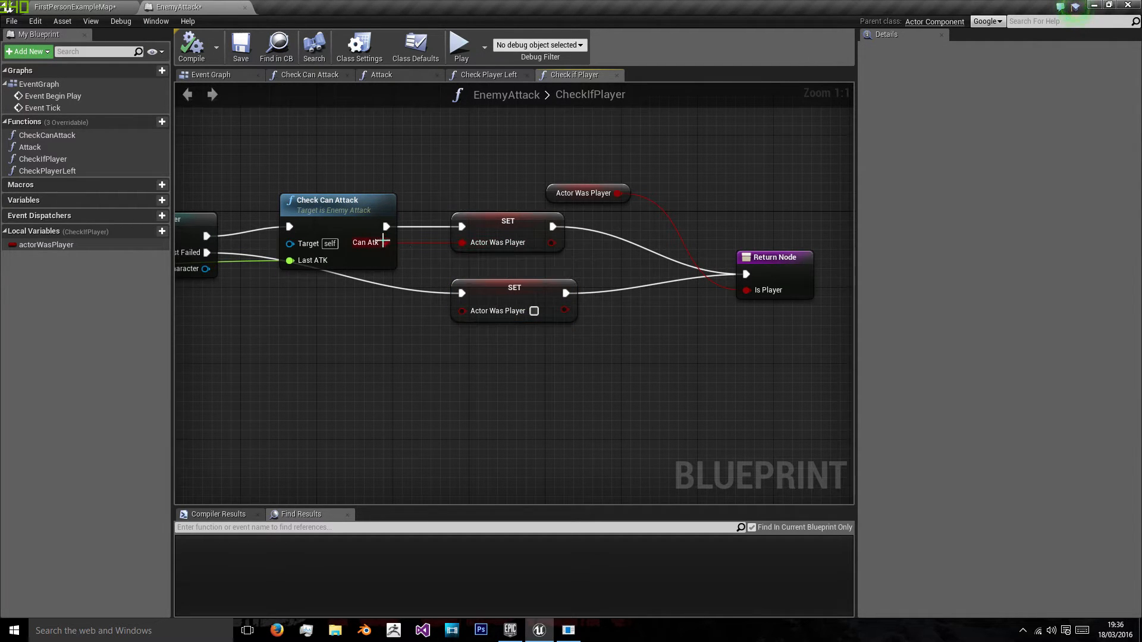
right_click(461, 242)
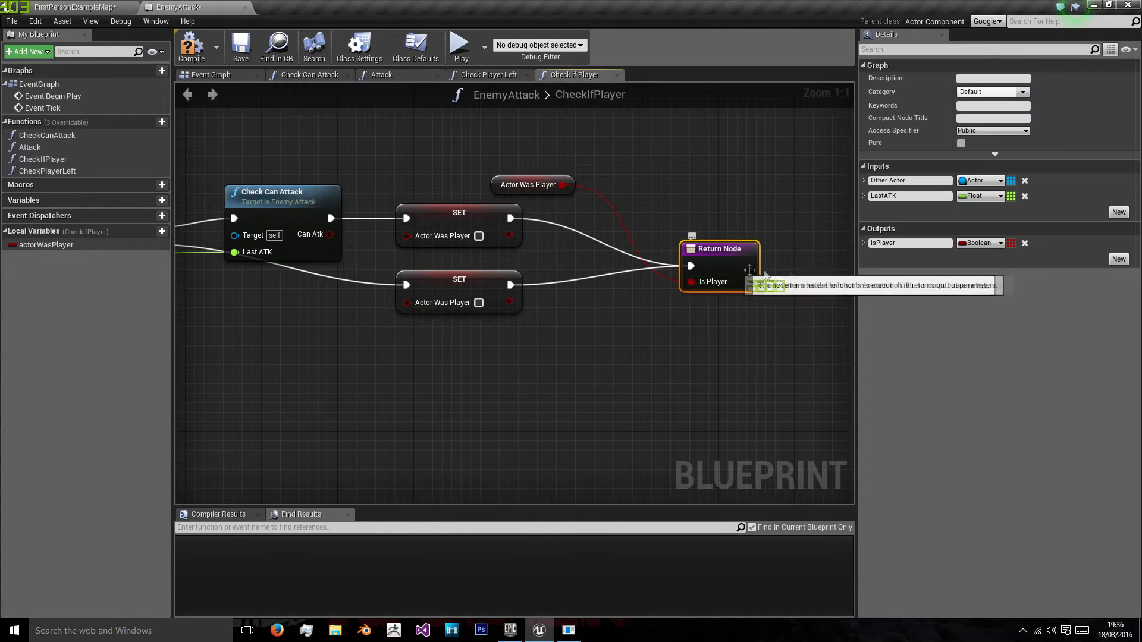
Step: Add a new Attacked output to CheckIfPlayer and connect Can Atk to it
left_click(1118, 259)
type("Attacked")
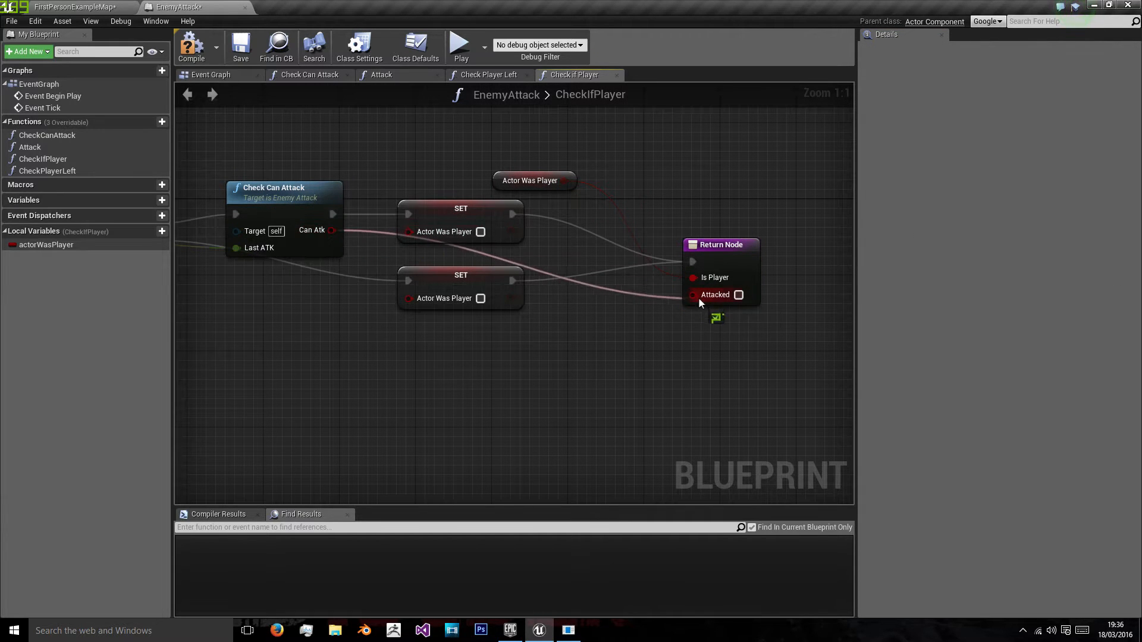
left_click(480, 231)
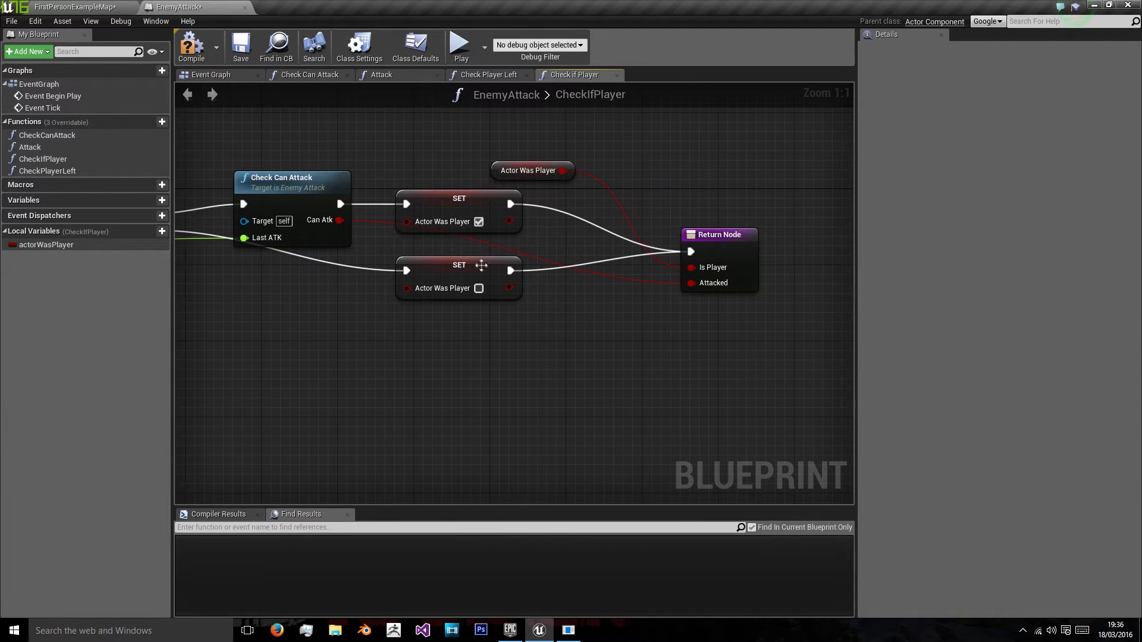
mouse_move(372, 84)
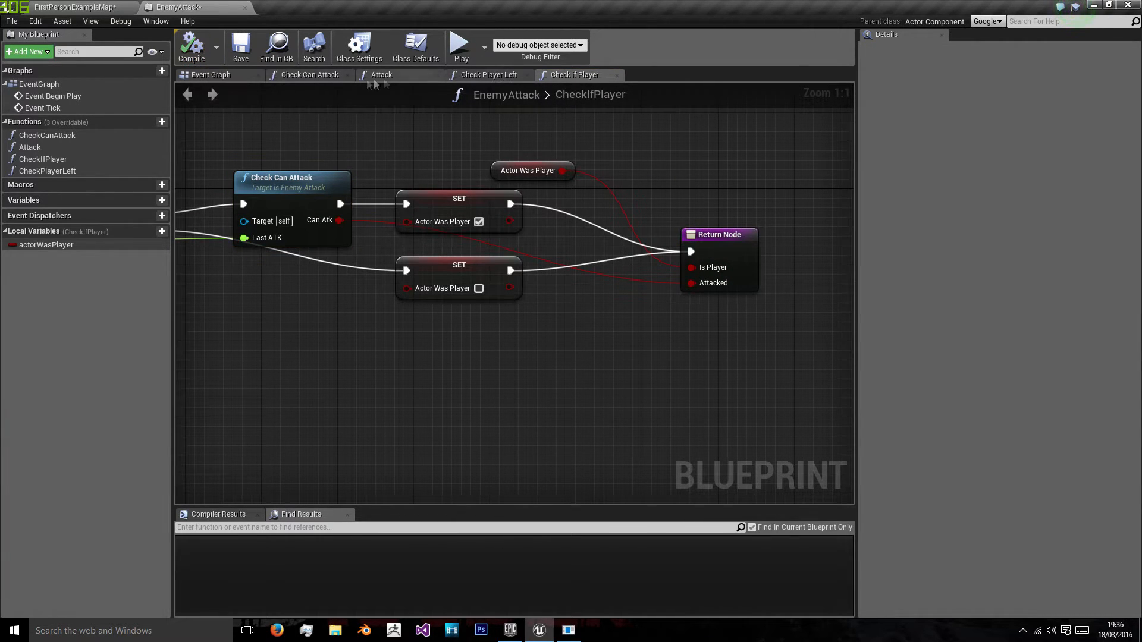
Step: Rename CheckCanAttack's Return Node output to 'attacked', then switch to EnemyCharacter1
left_click(311, 74)
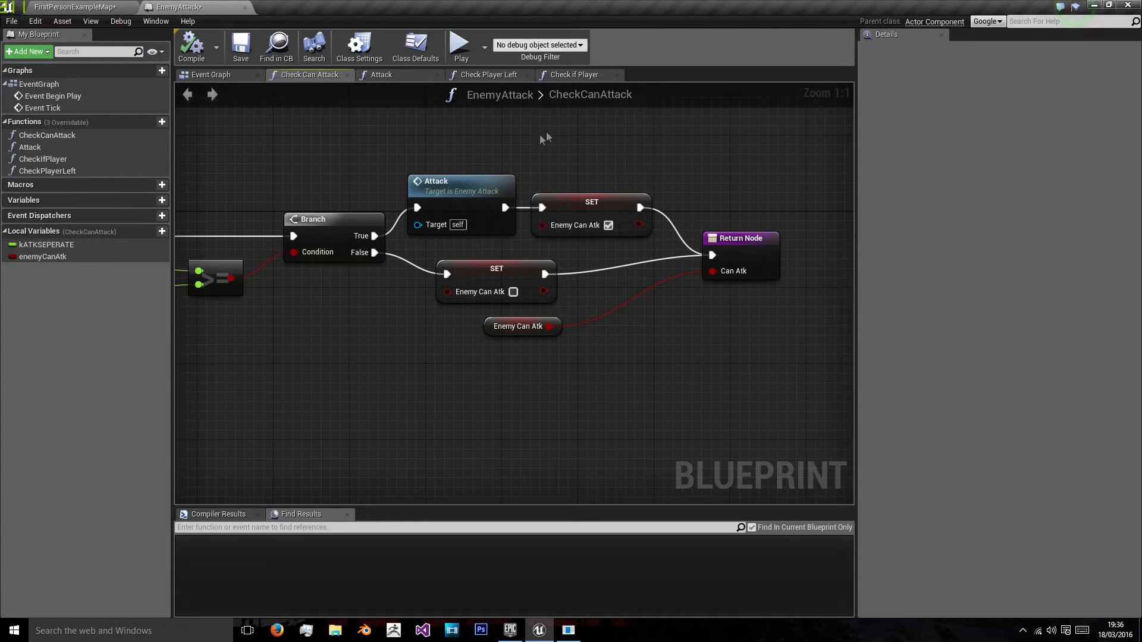
mouse_move(733, 270)
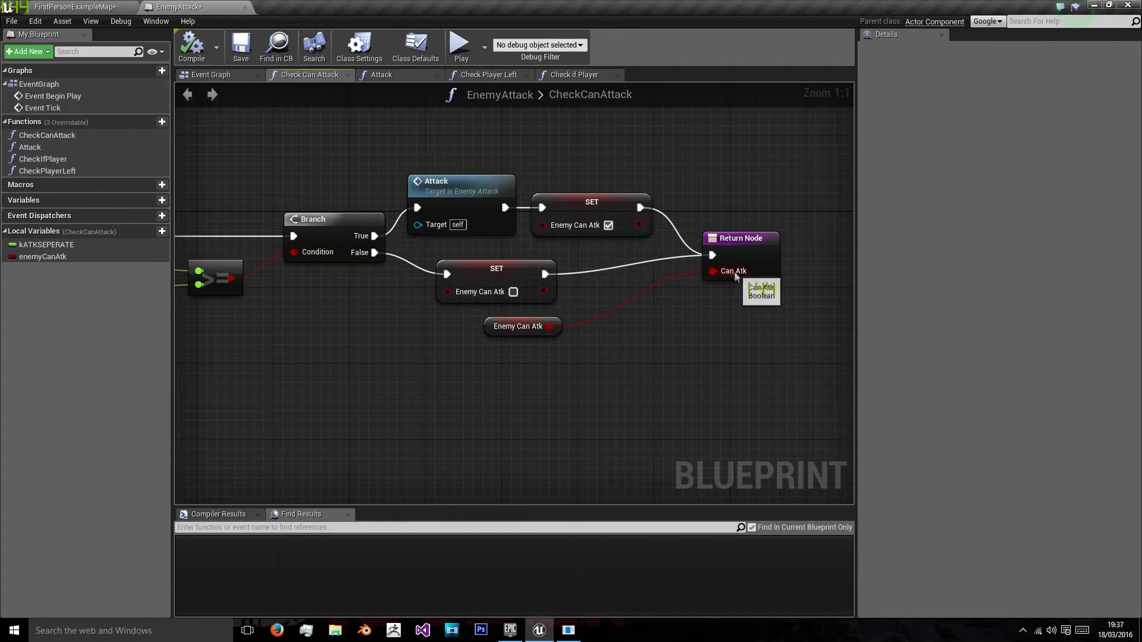
left_click(740, 238)
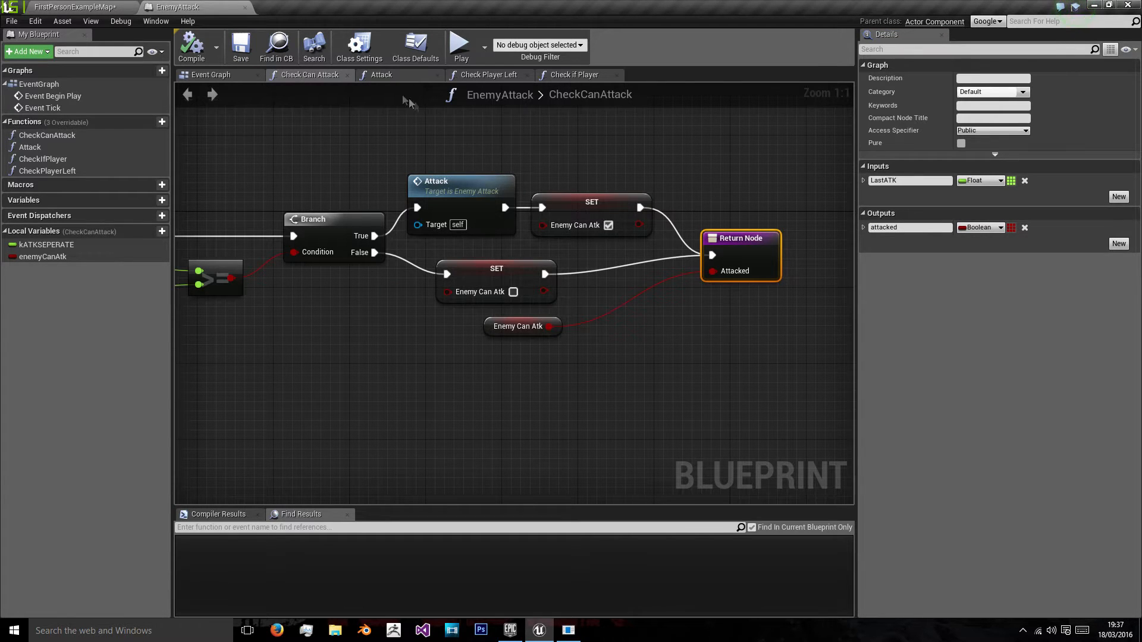
left_click(574, 74)
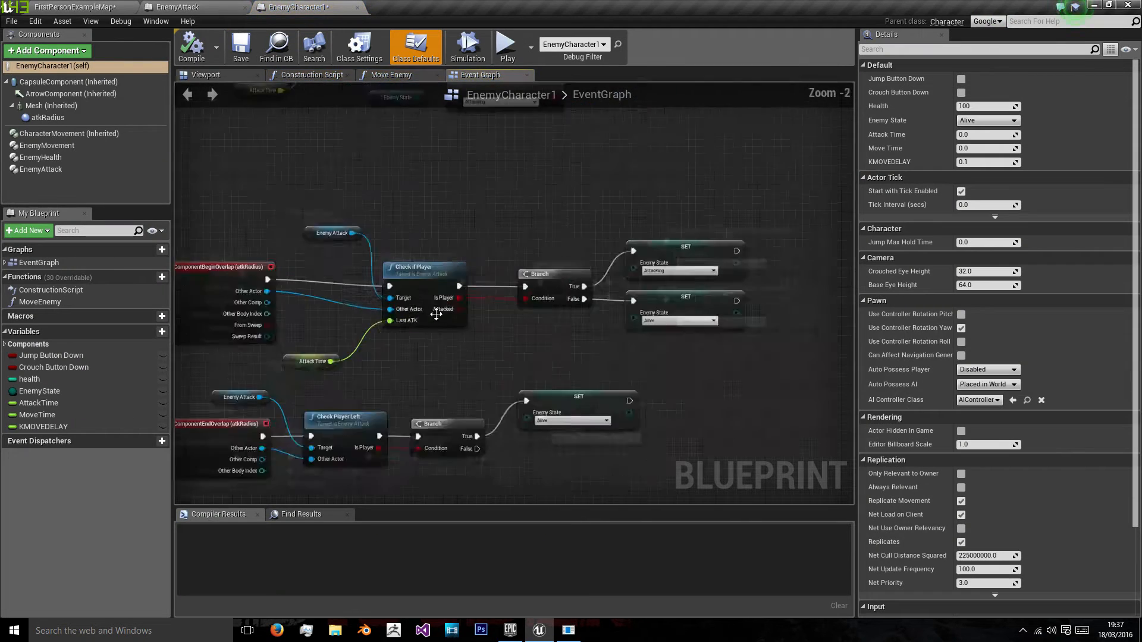
Step: Wire Check Can Attack into a new Branch node in EnemyCharacter1's Event Graph
scroll("up", 3)
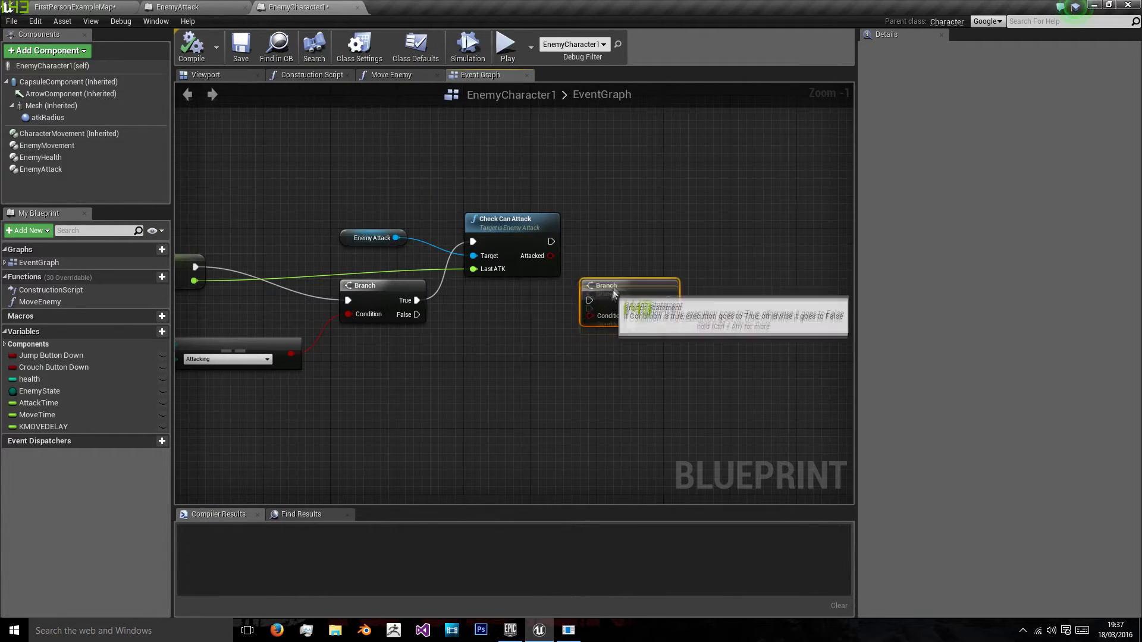
scroll("down", 3)
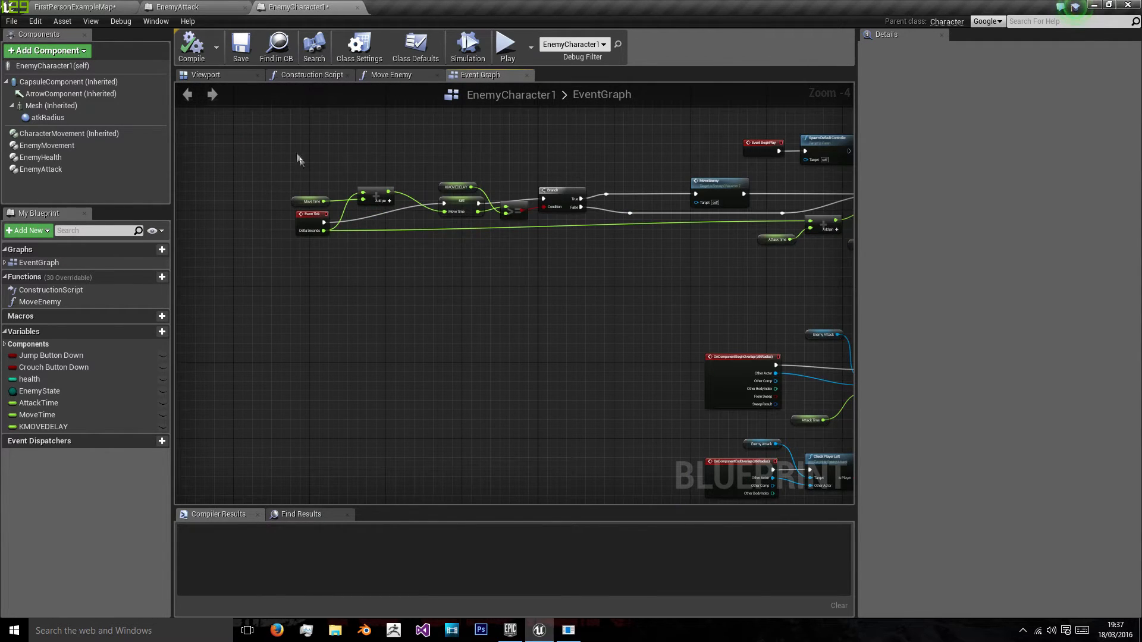
scroll("up", 3)
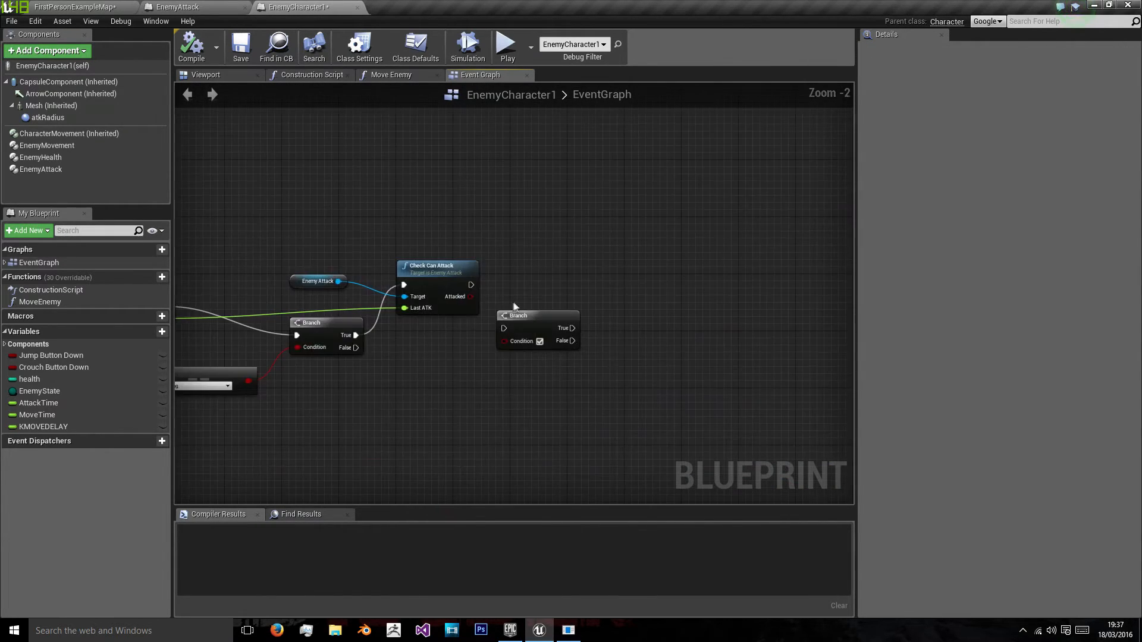
scroll("up", 3)
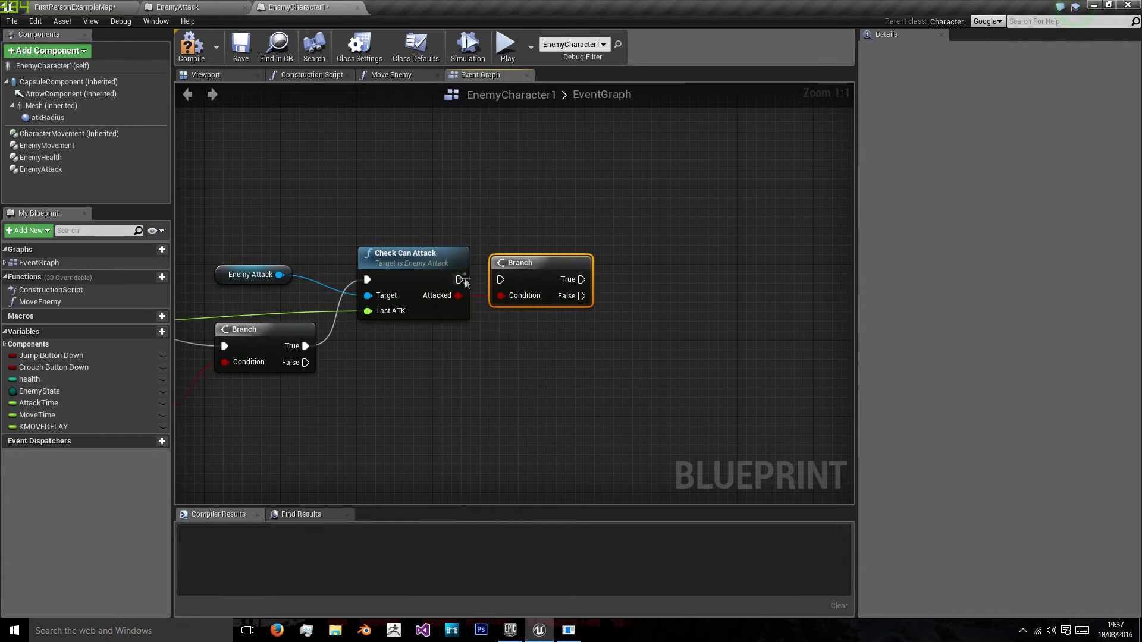
left_click(39, 403)
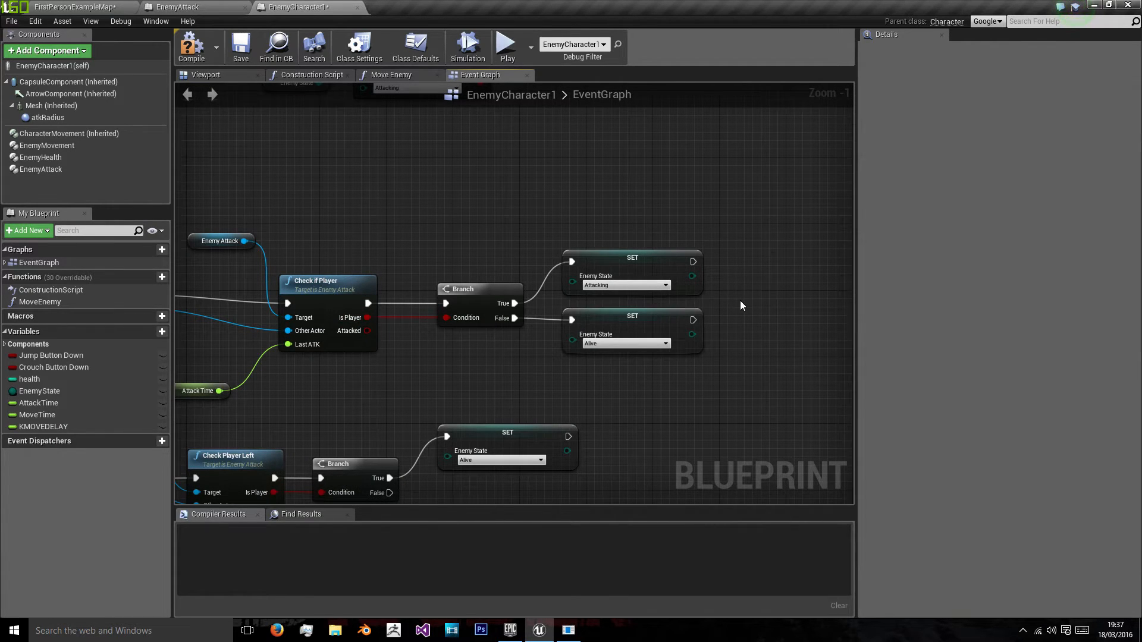
mouse_move(688, 328)
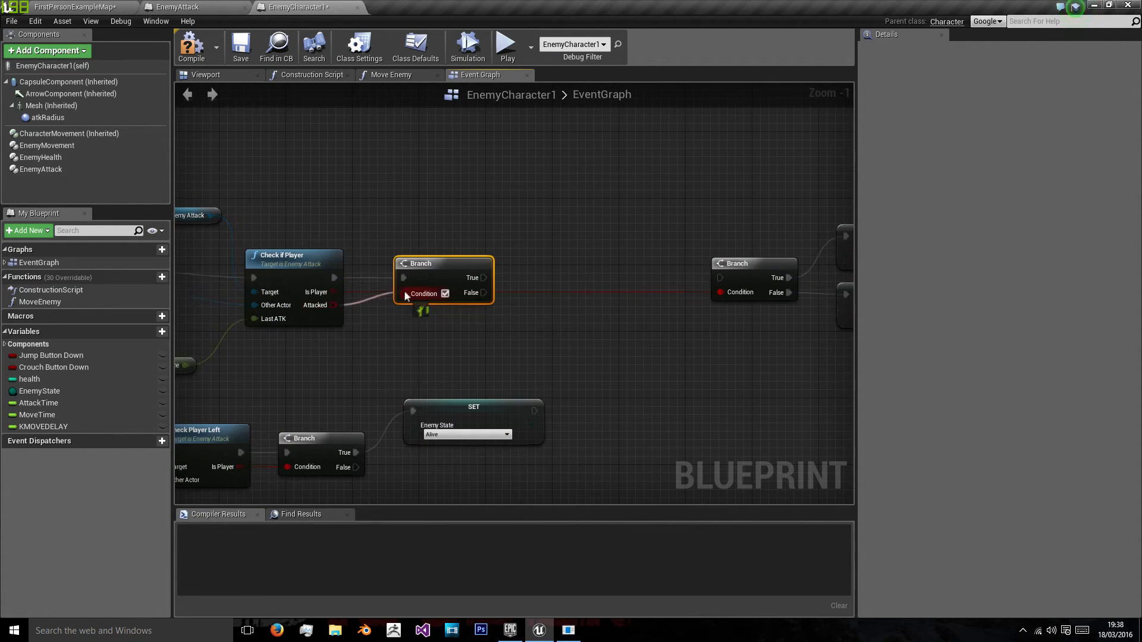
Step: Feed the attack check into the Branch condition and route the False path onward
left_click(39, 403)
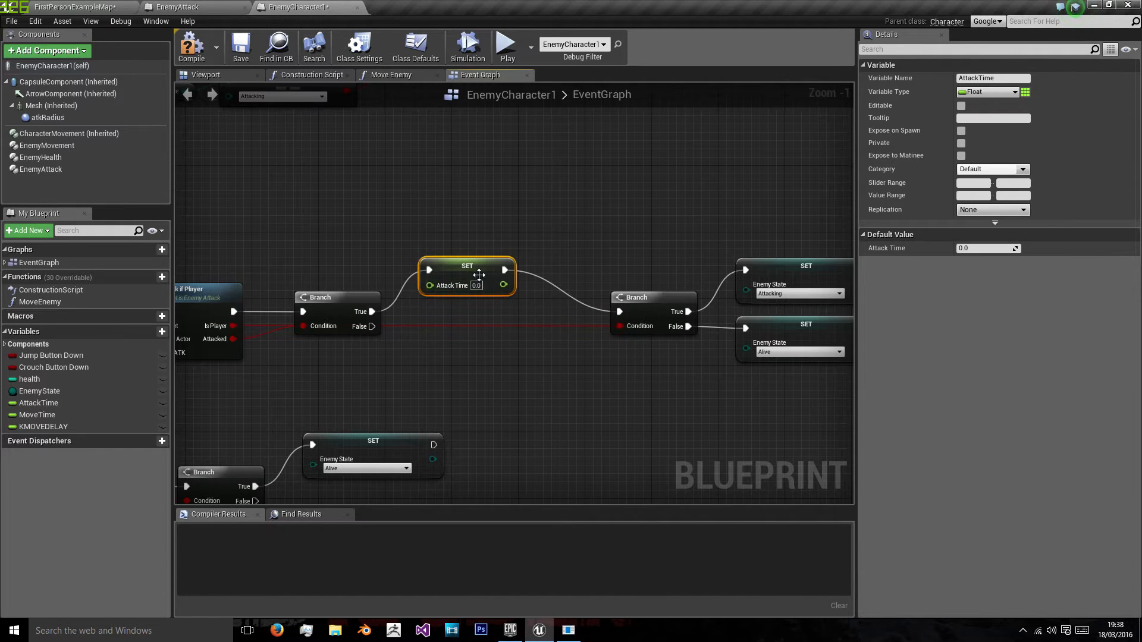
right_click(597, 269)
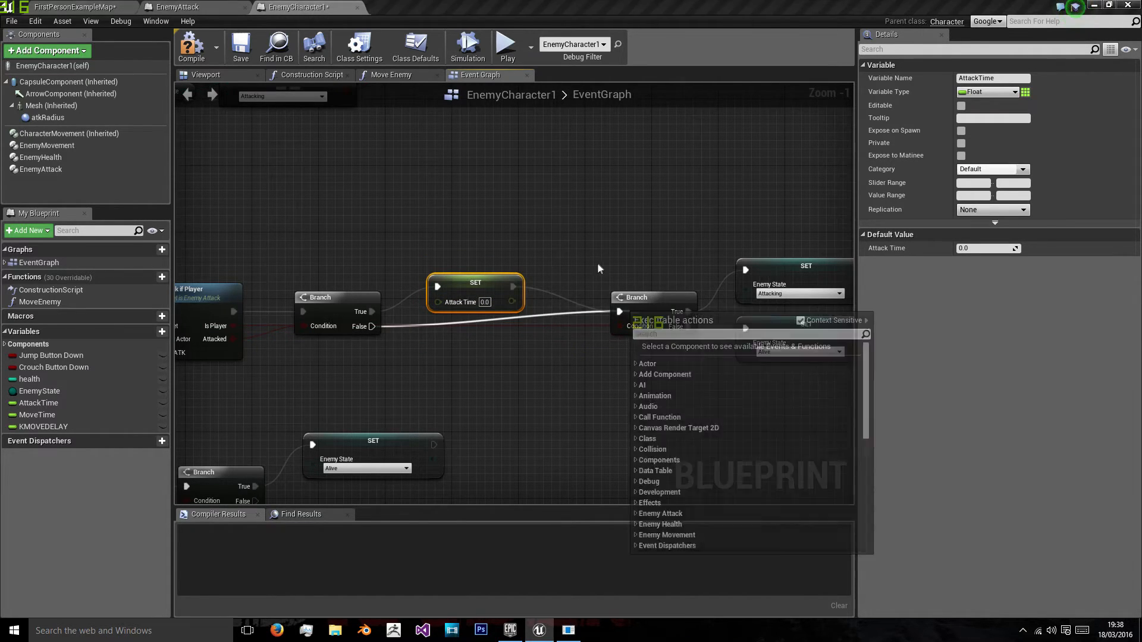
left_click(192, 46)
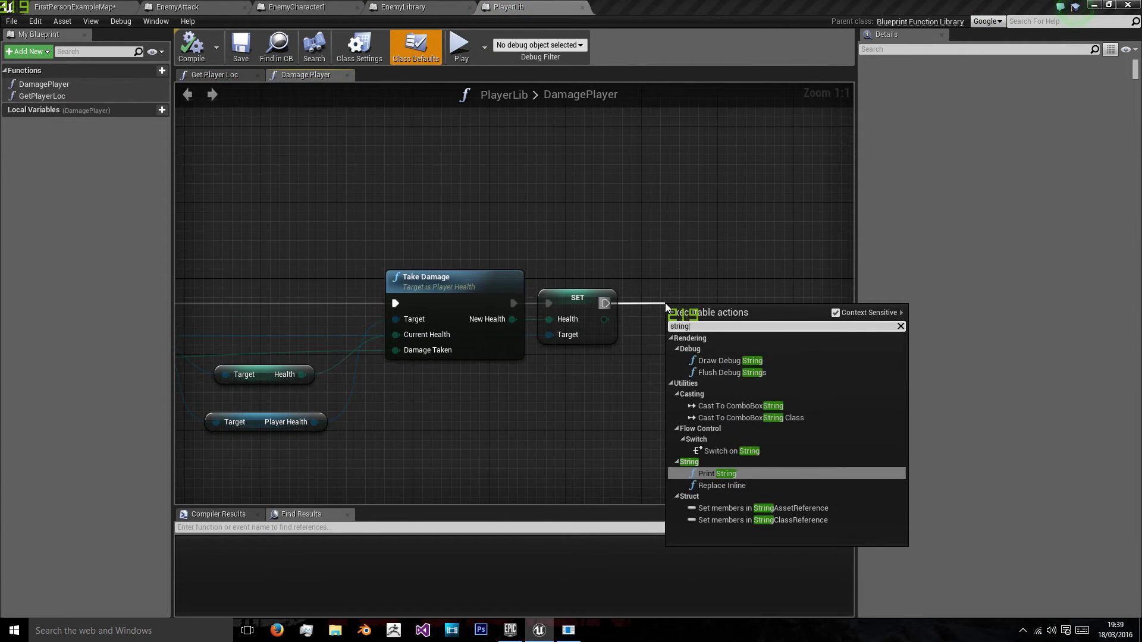
Step: Add a Print String node after the Health setter in DamagePlayer
left_click(714, 474)
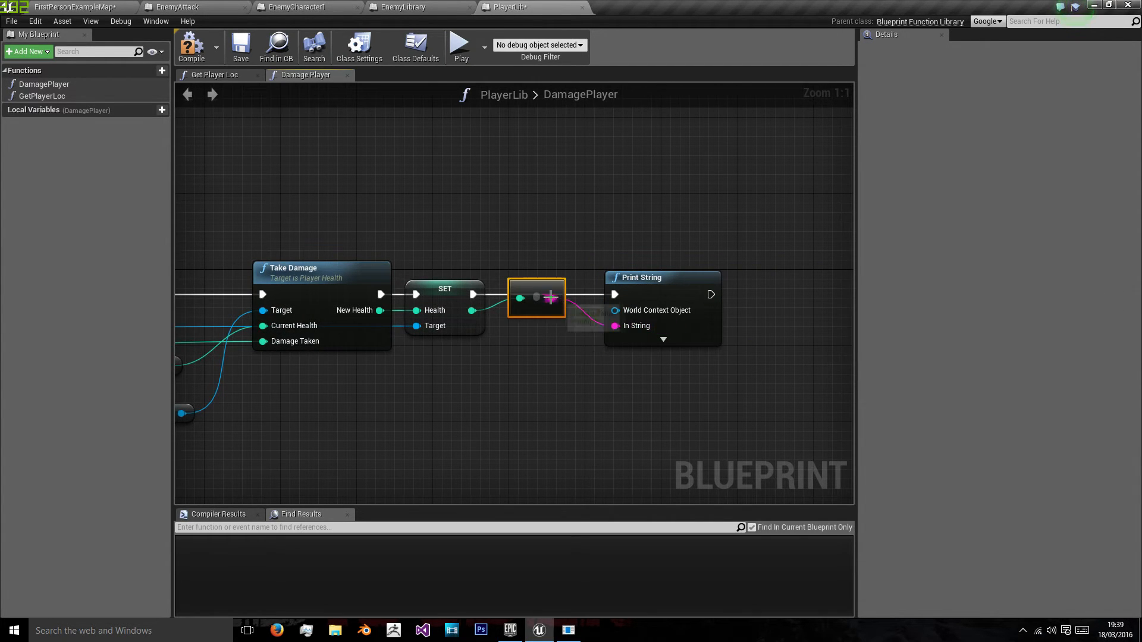
left_click(461, 45)
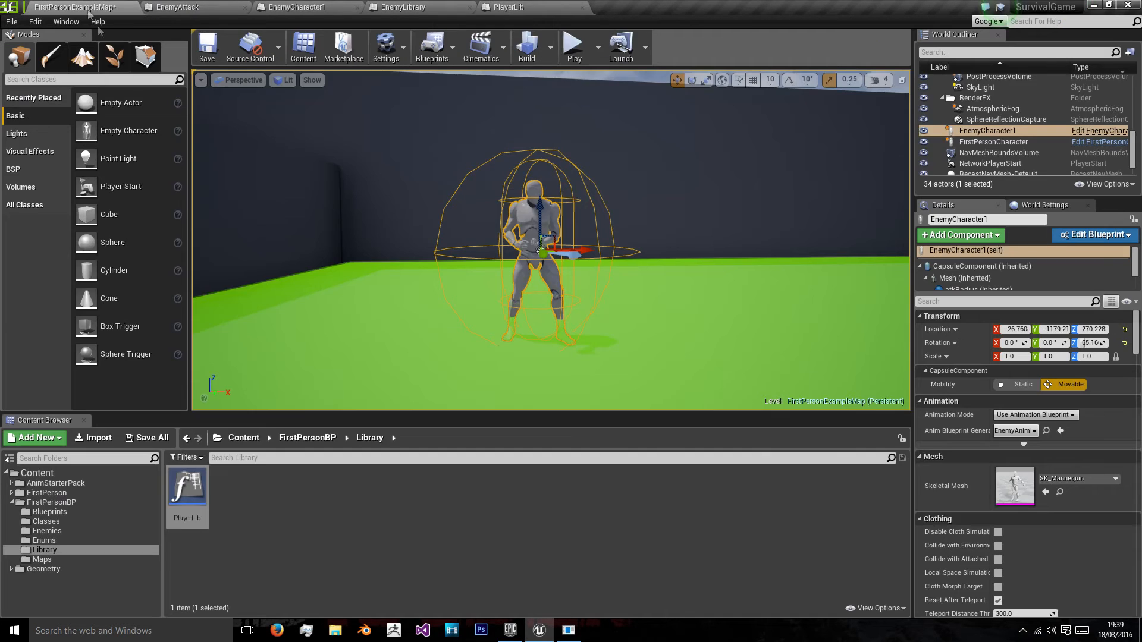
Step: Select the Enemies folder, then the Classes folder, in the Content Browser tree
left_click(46, 531)
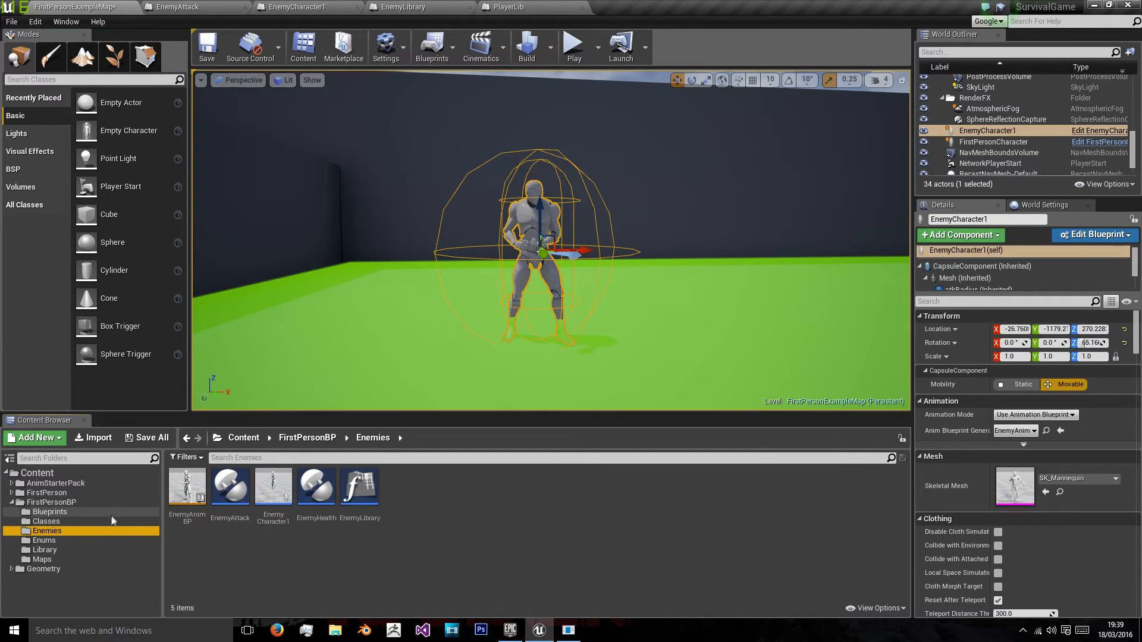
left_click(619, 6)
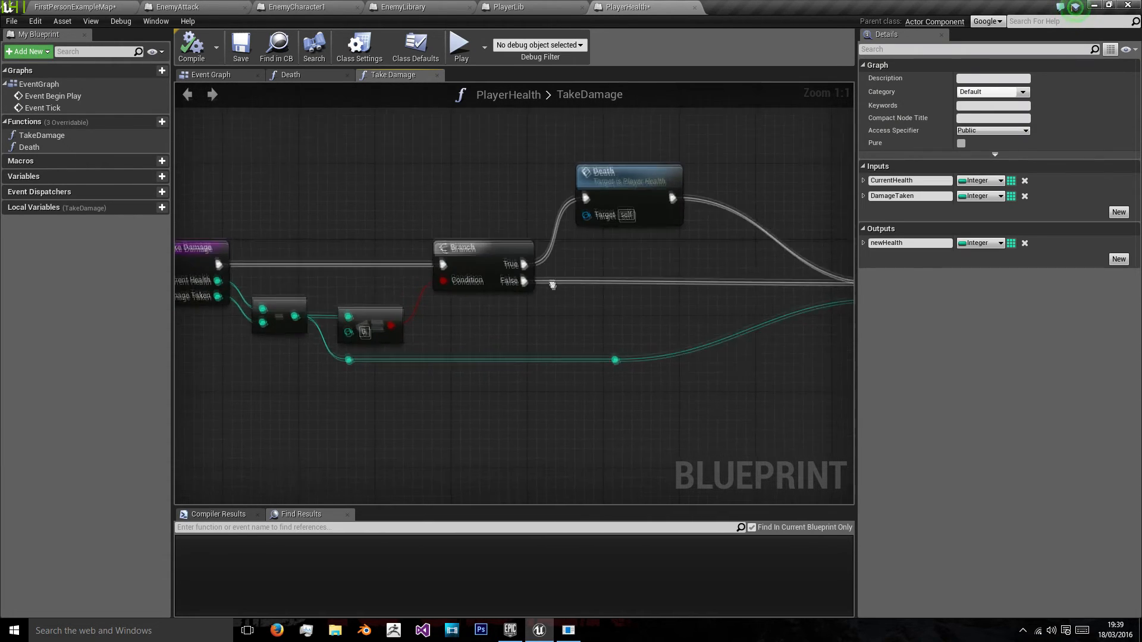
Step: Add local Integer variable newH to TakeDamage and set it to 0 after Death
left_click(162, 207)
type("newH")
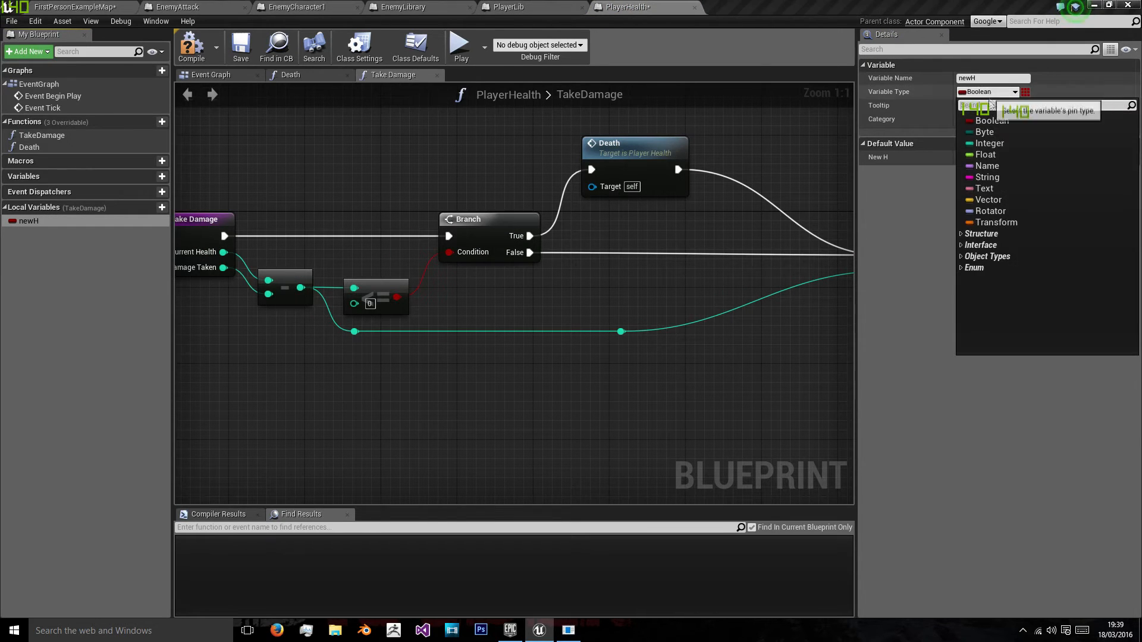
left_click(989, 142)
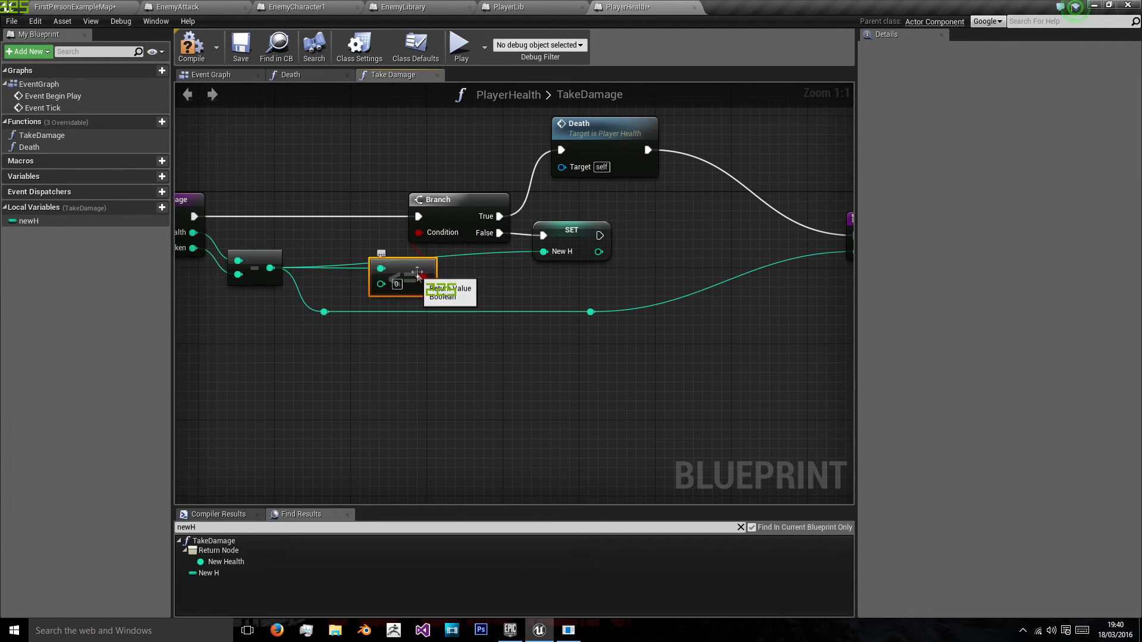
left_click(581, 229)
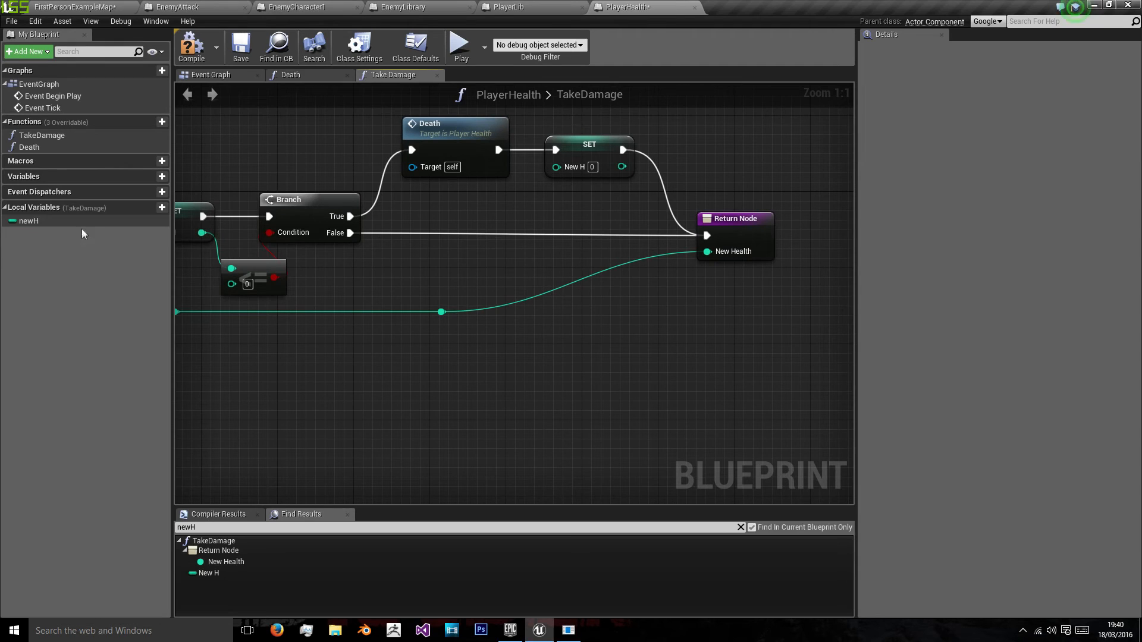
Step: Return newH as TakeDamage's New Health, then start a test play of the level
left_click(630, 287)
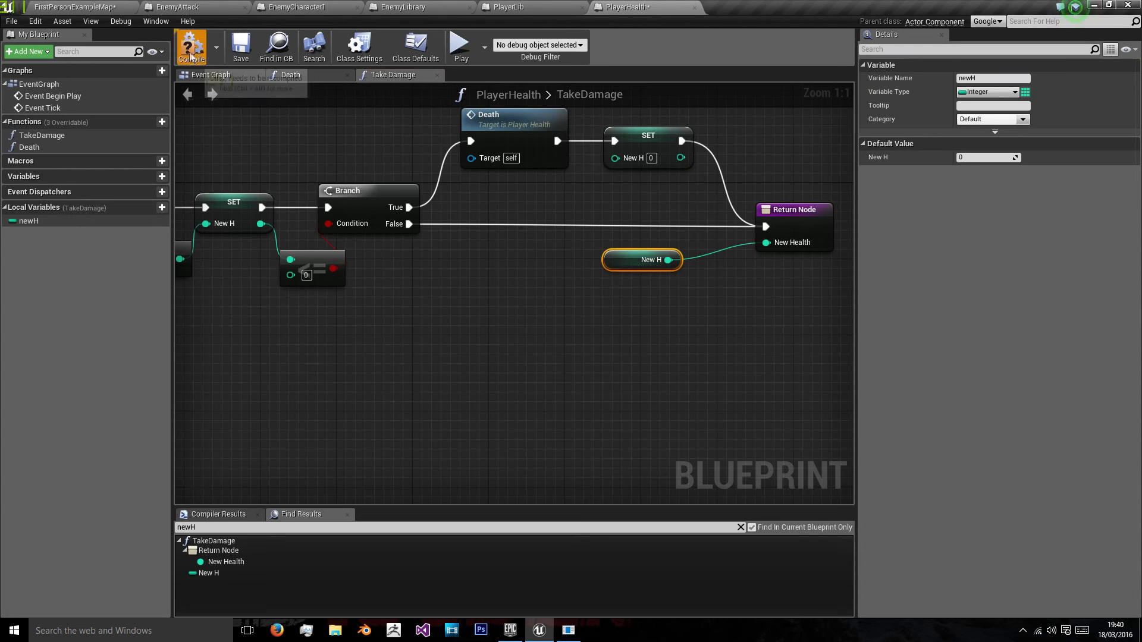
mouse_move(460, 45)
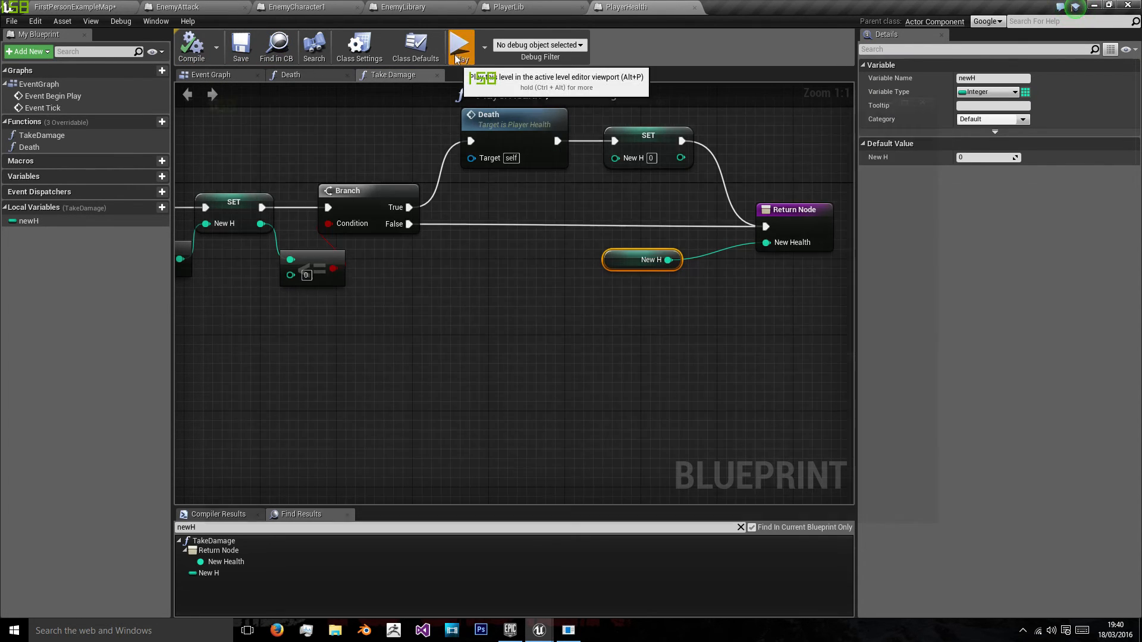
left_click(459, 45)
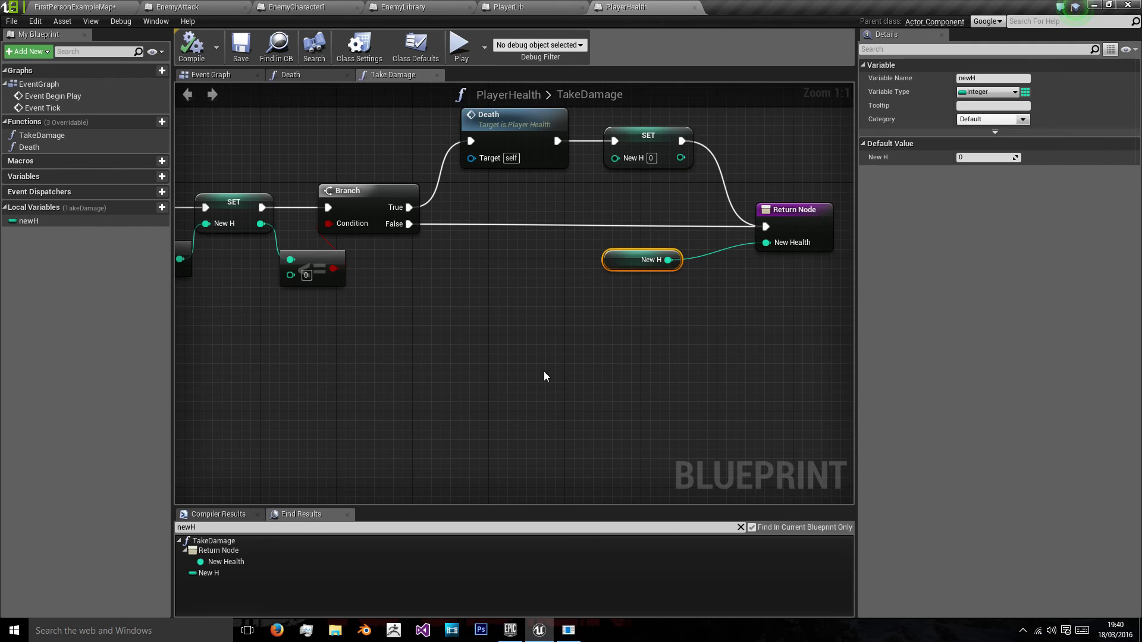
mouse_move(323, 141)
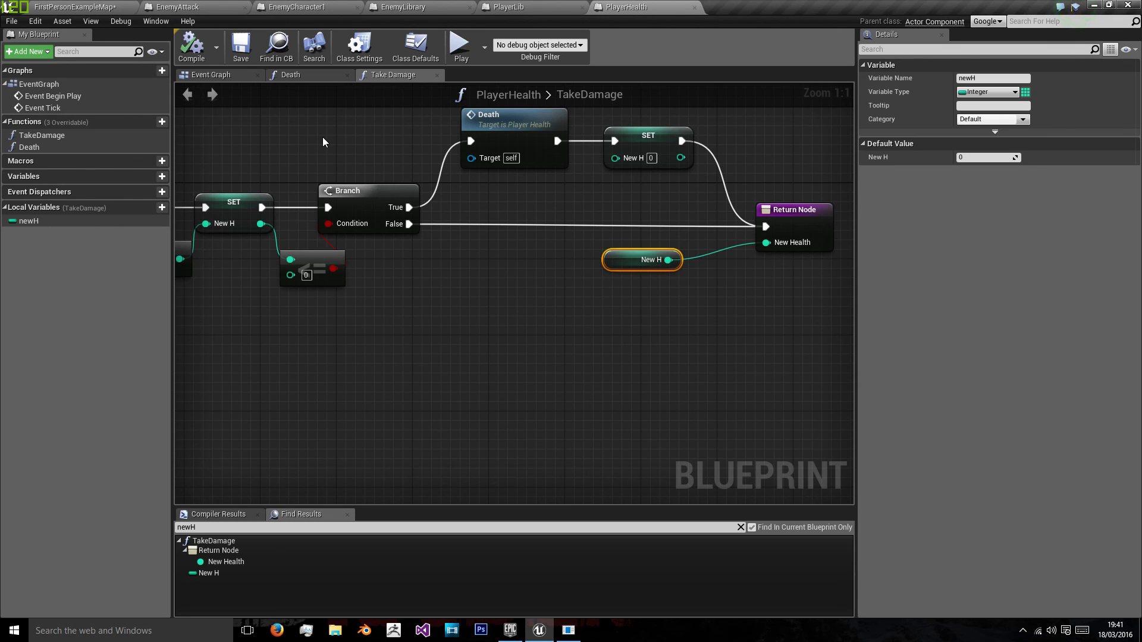
mouse_move(280, 113)
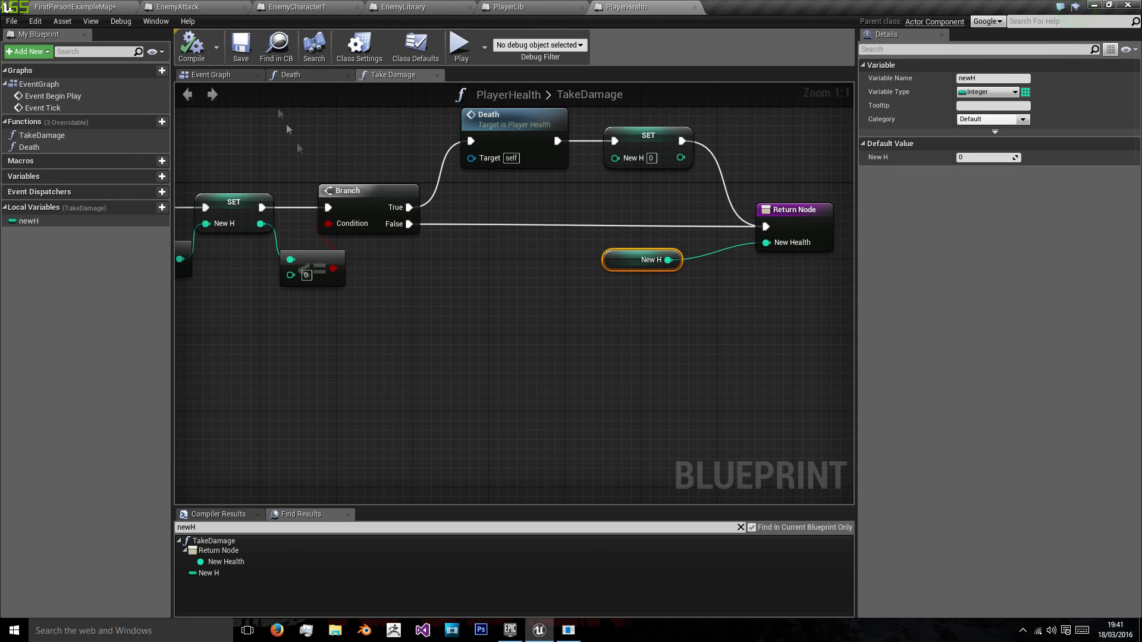
mouse_move(313, 178)
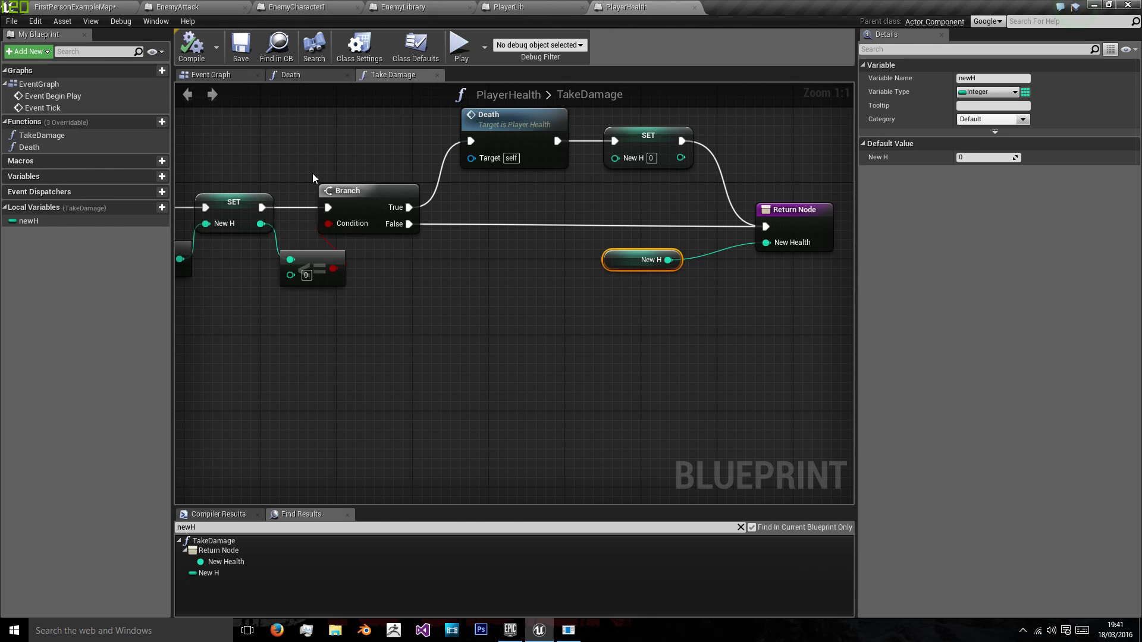